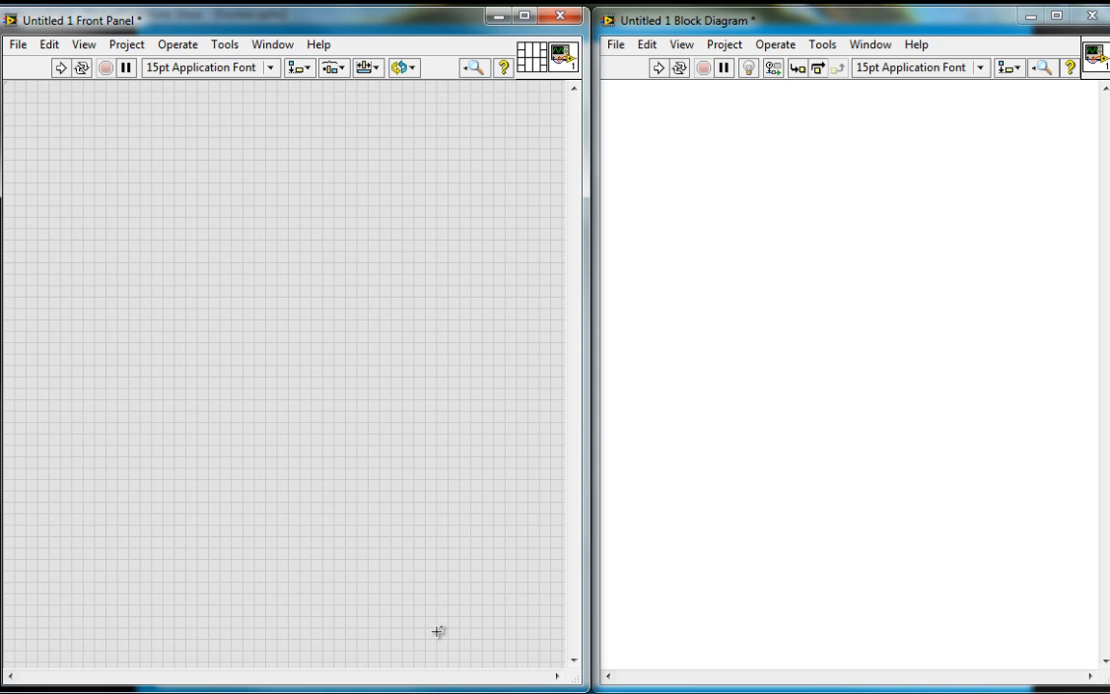
pyautogui.moveTo(458, 617)
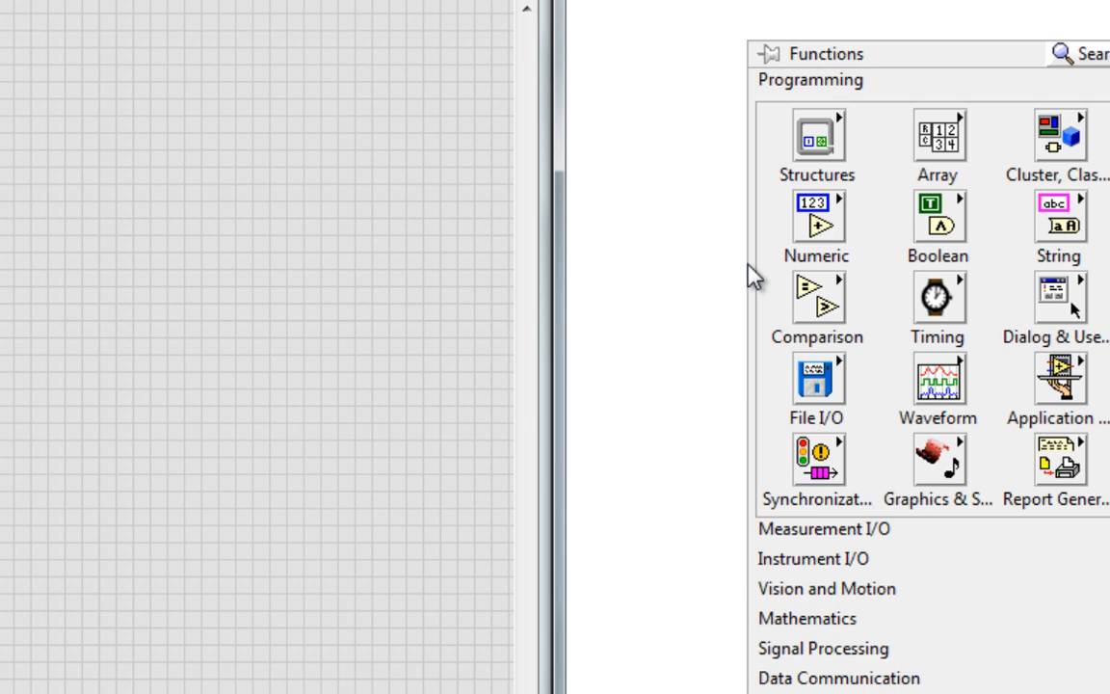
# Place a Random Number (0-1) function on the block diagram and close the Context Help
pyautogui.click(817, 216)
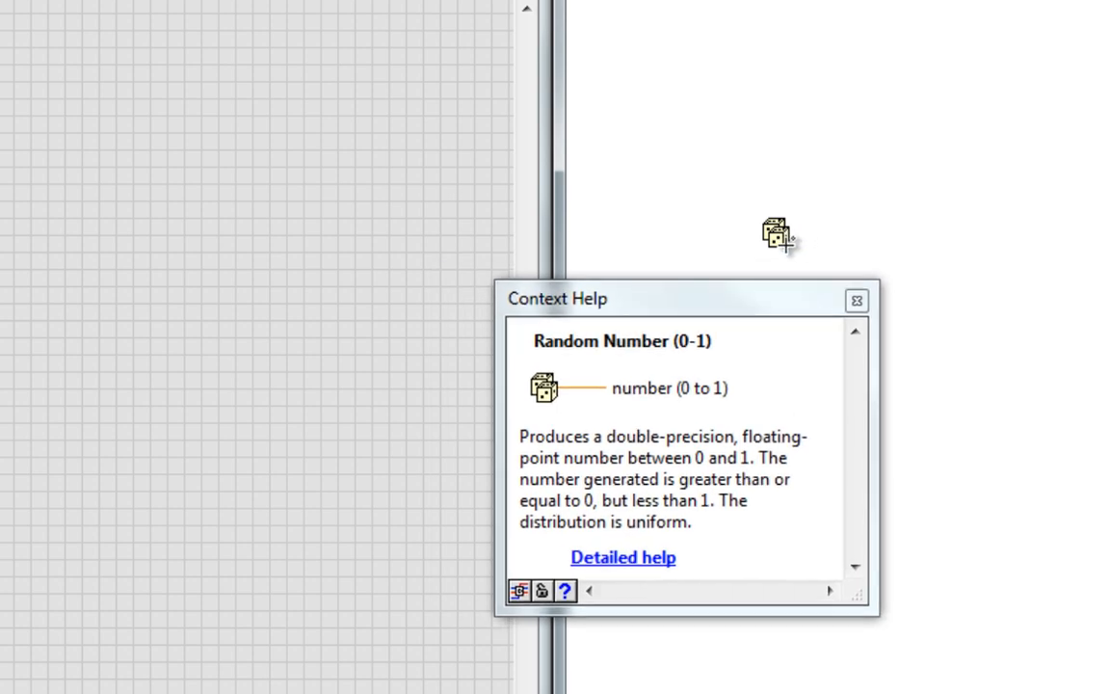
pyautogui.moveTo(751, 384)
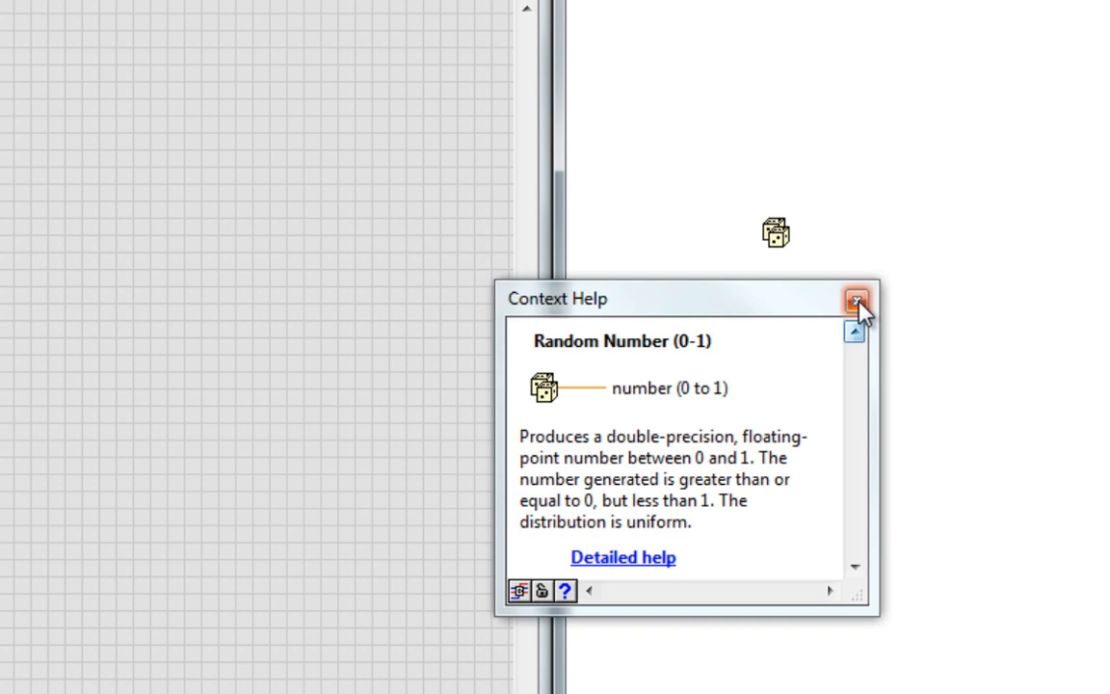
pyautogui.moveTo(849, 301)
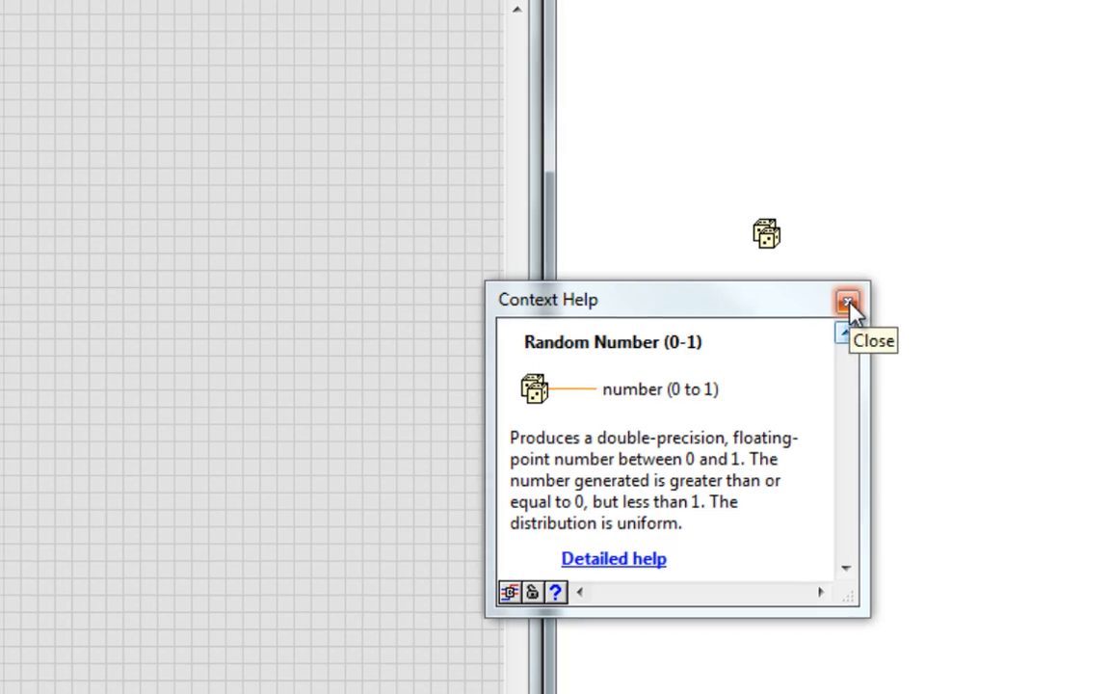
pyautogui.click(848, 301)
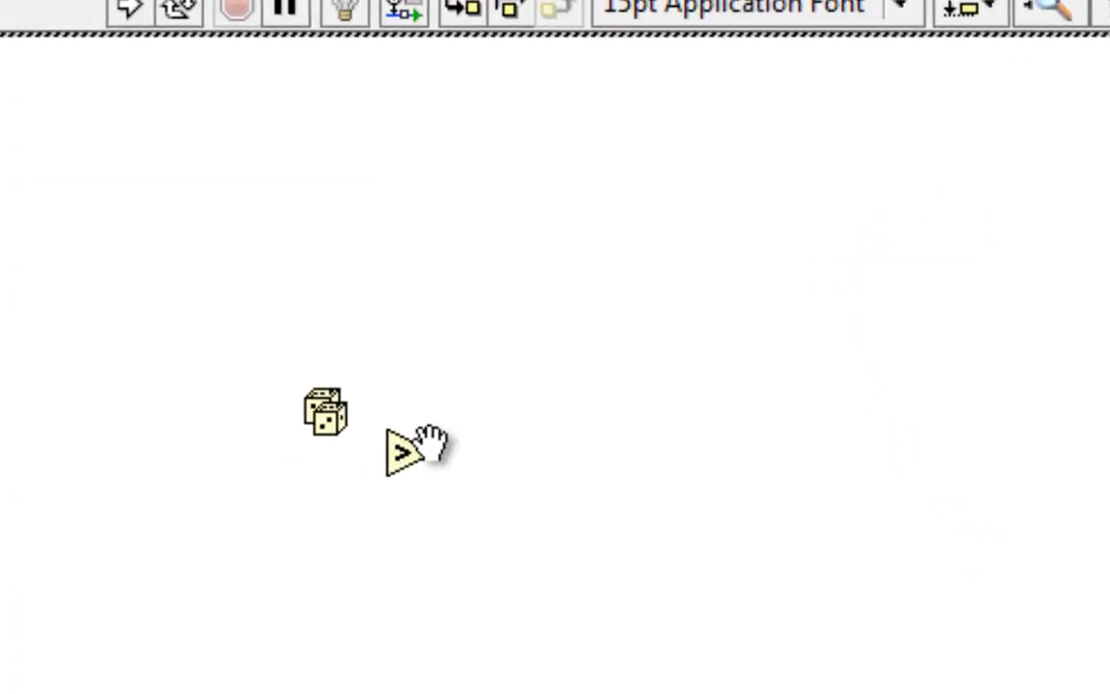
# Add a 0.5 numeric constant as the threshold for the Greater? comparison
pyautogui.rightClick(413, 445)
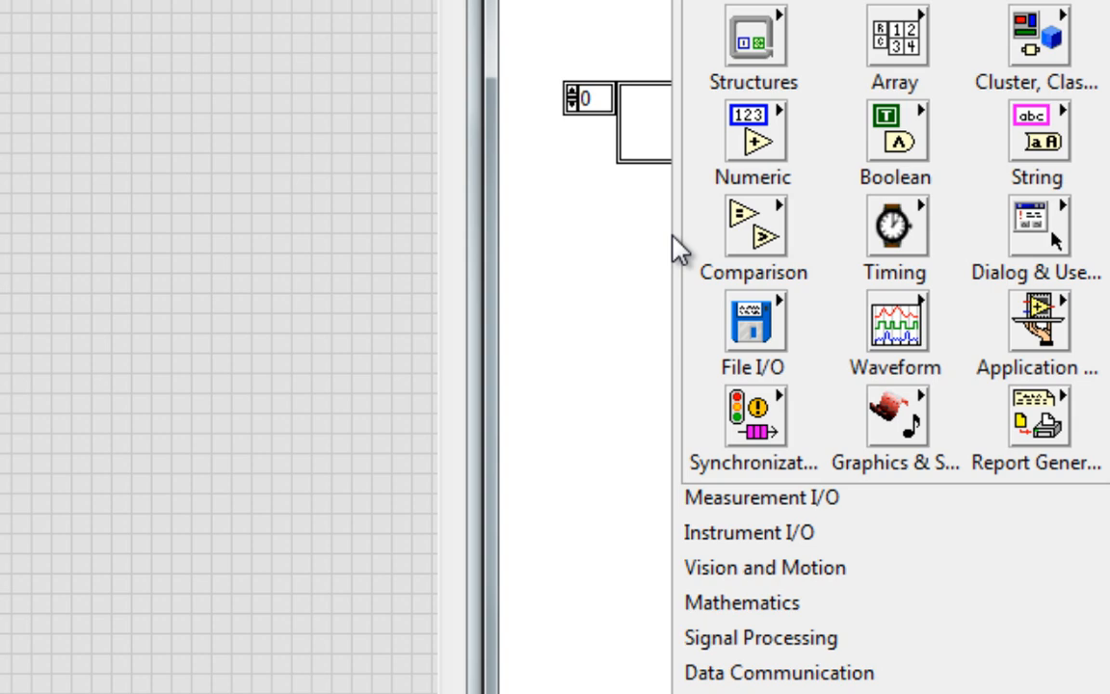
pyautogui.click(753, 131)
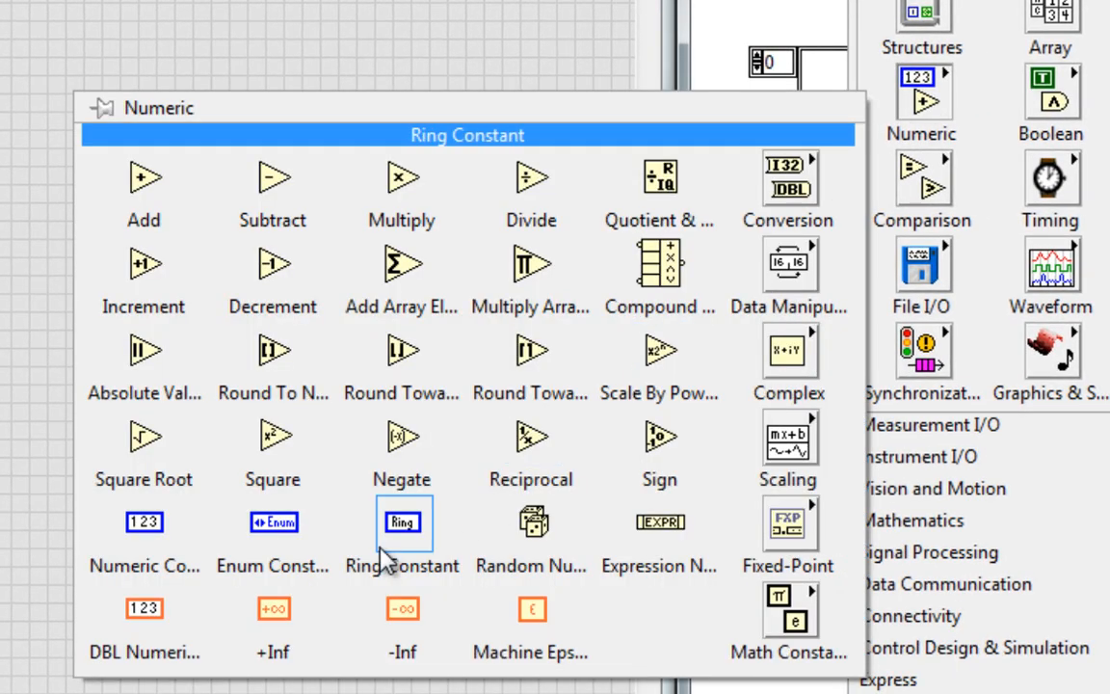
pyautogui.click(401, 520)
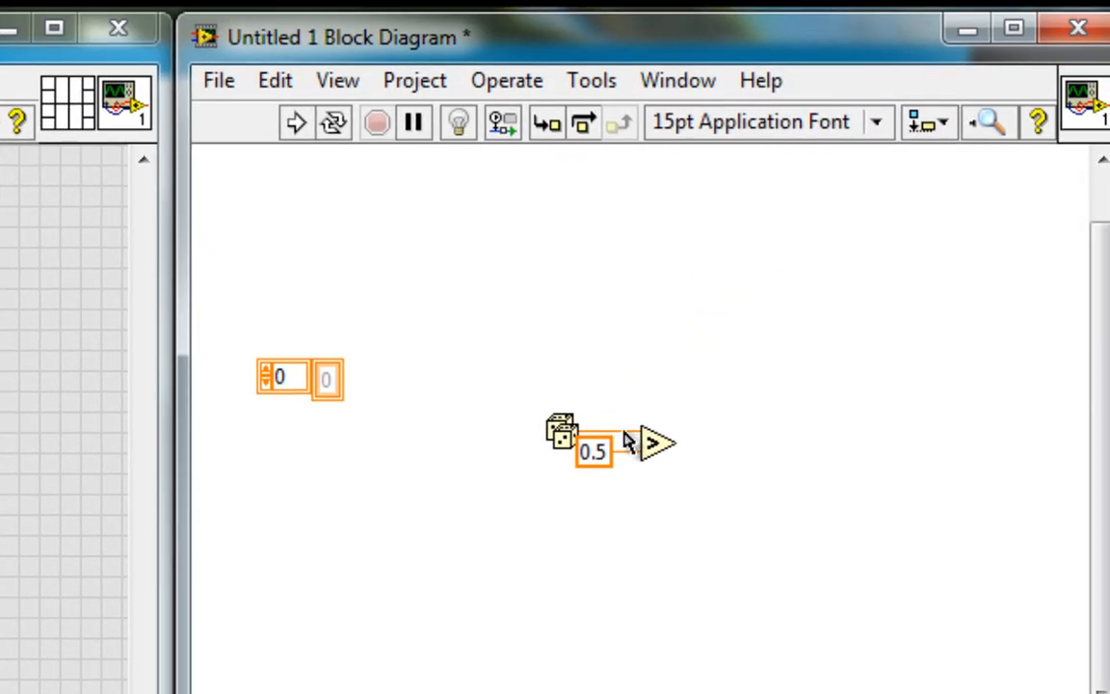
pyautogui.moveTo(802, 431)
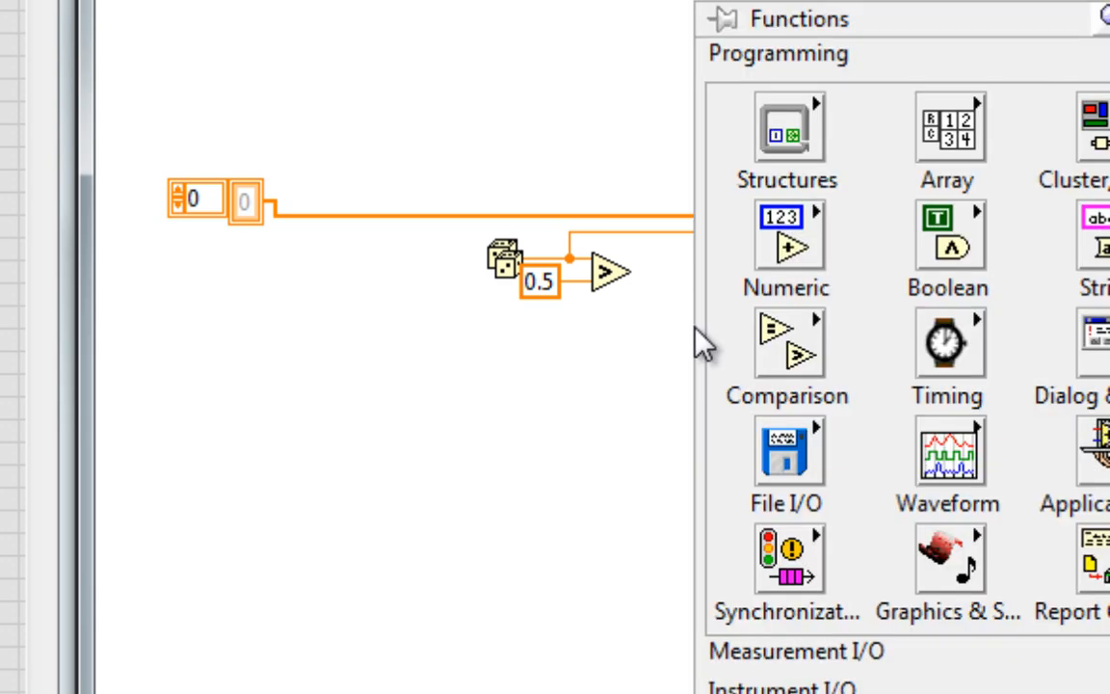
# Enclose the random-number filtering logic in a For Loop from the Structures palette
pyautogui.click(786, 127)
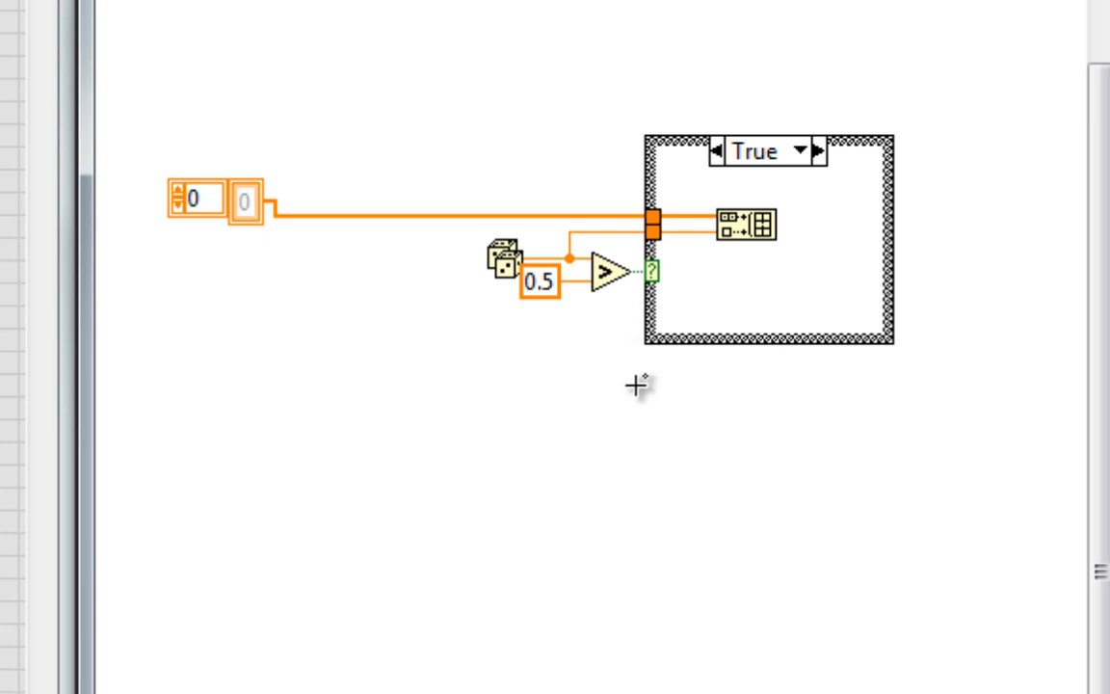
pyautogui.click(769, 241)
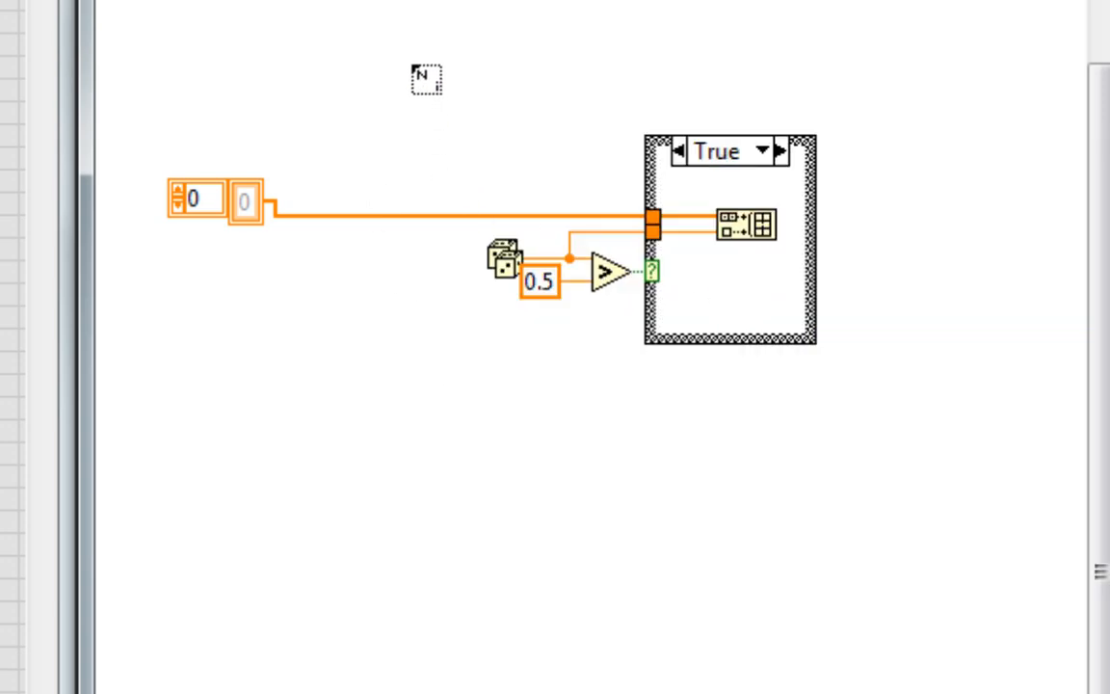
pyautogui.moveTo(414, 69); pyautogui.dragTo(877, 389)
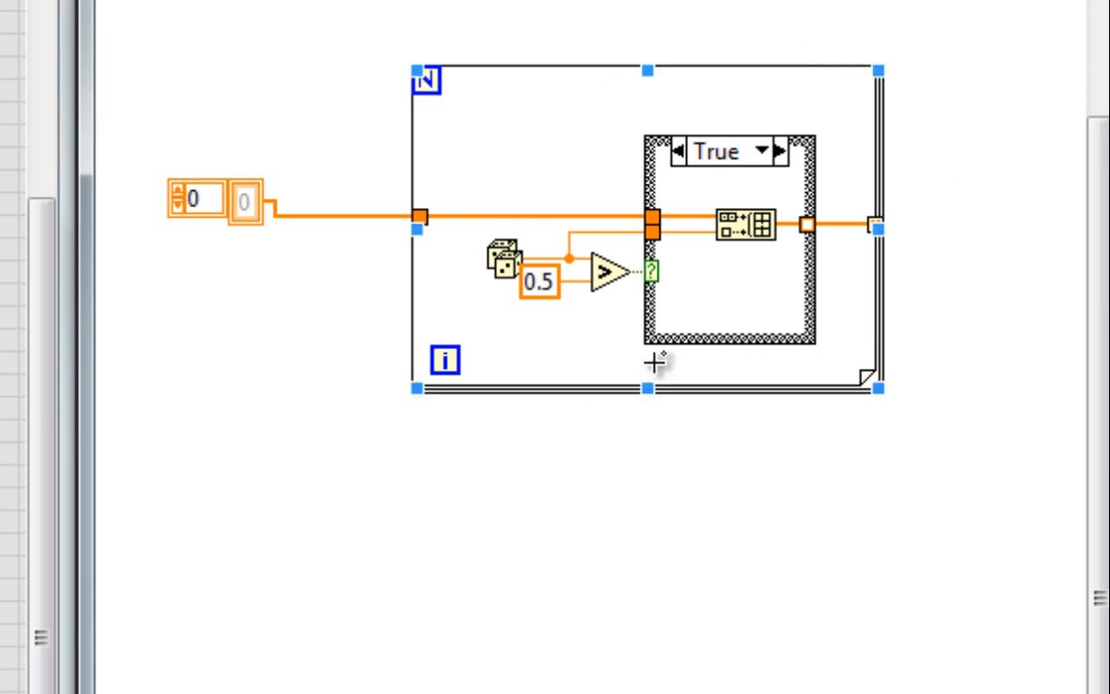
pyautogui.moveTo(588, 318)
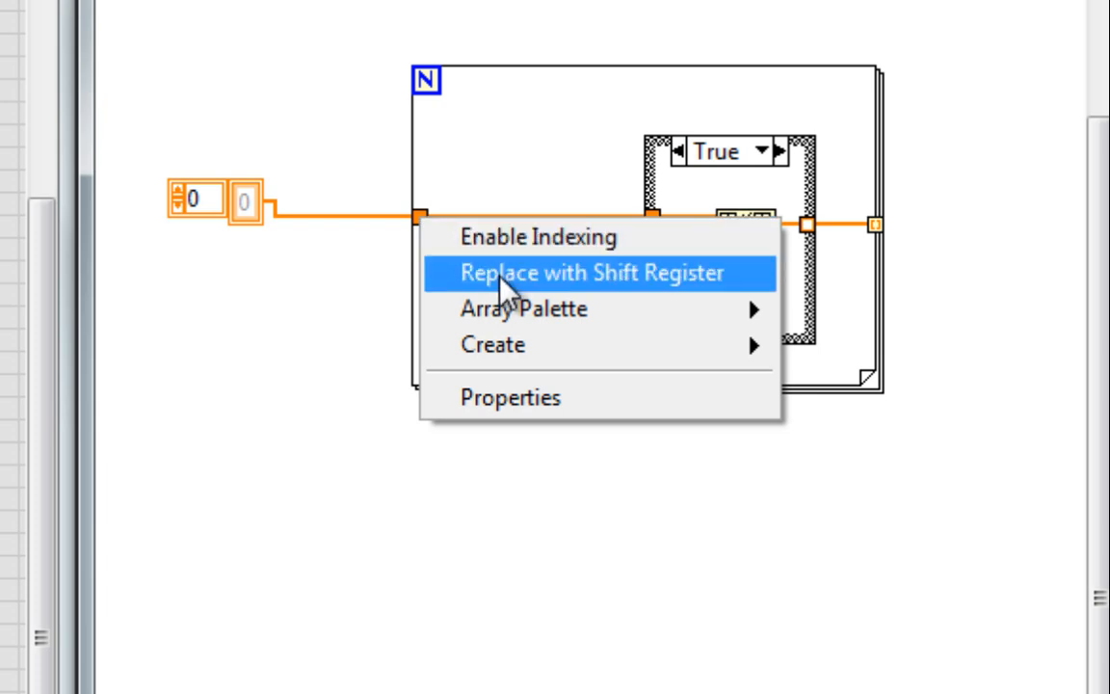
# Convert the array input tunnel to a shift register and attach its output to the loop's right edge
pyautogui.click(591, 273)
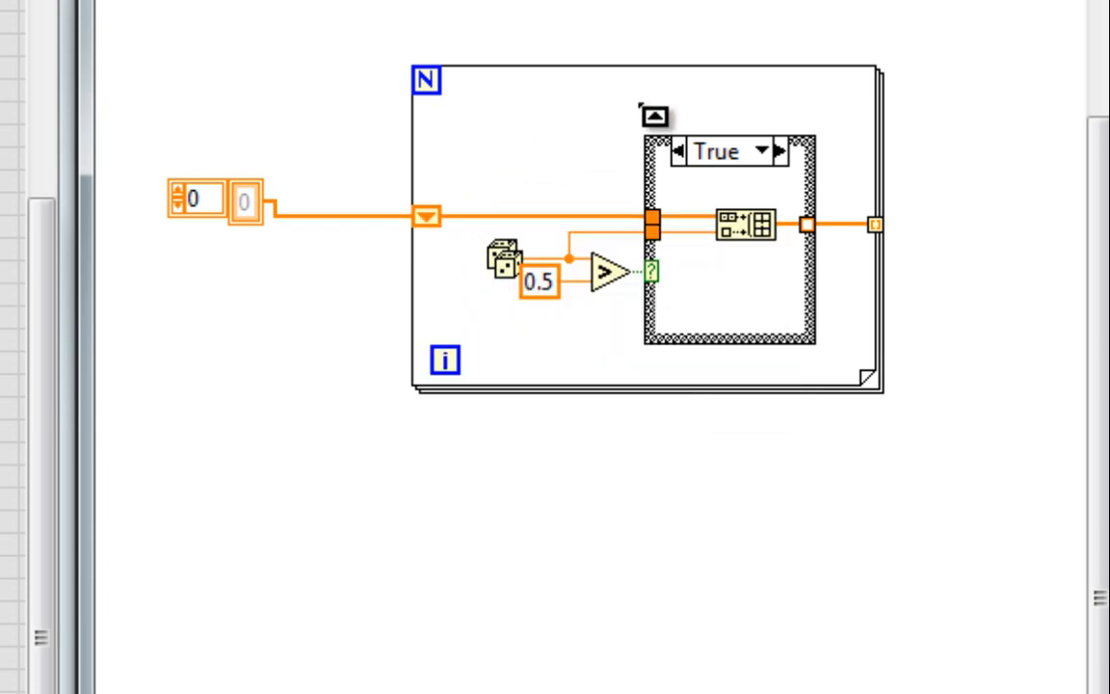
pyautogui.moveTo(653, 115); pyautogui.dragTo(827, 114)
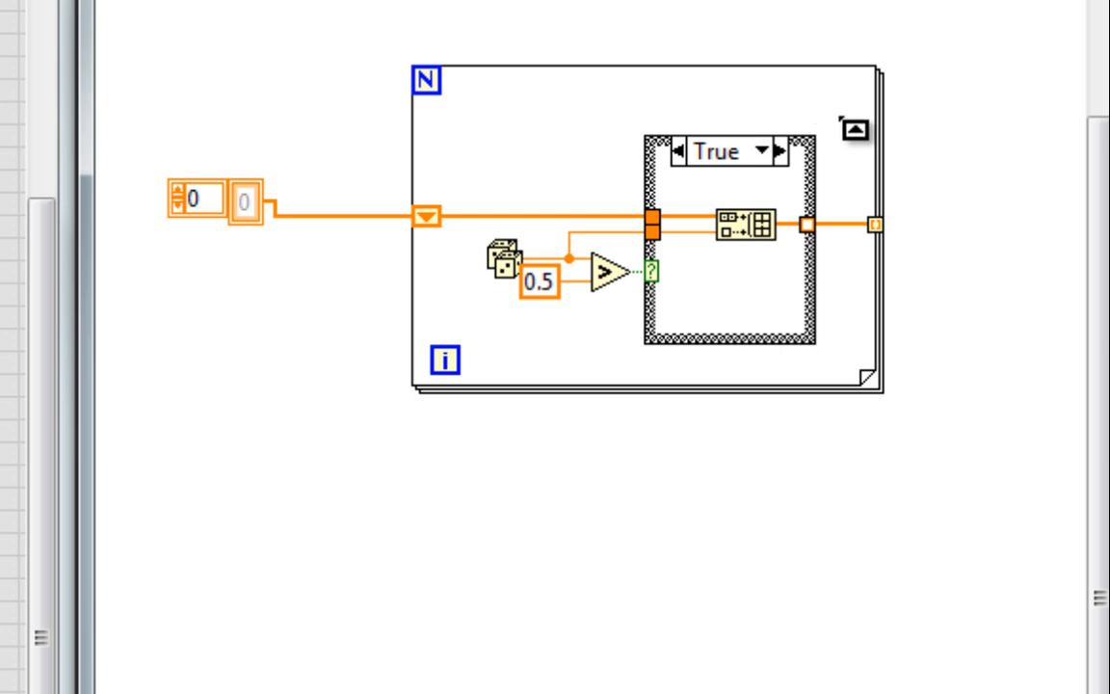
pyautogui.moveTo(855, 129); pyautogui.dragTo(898, 255)
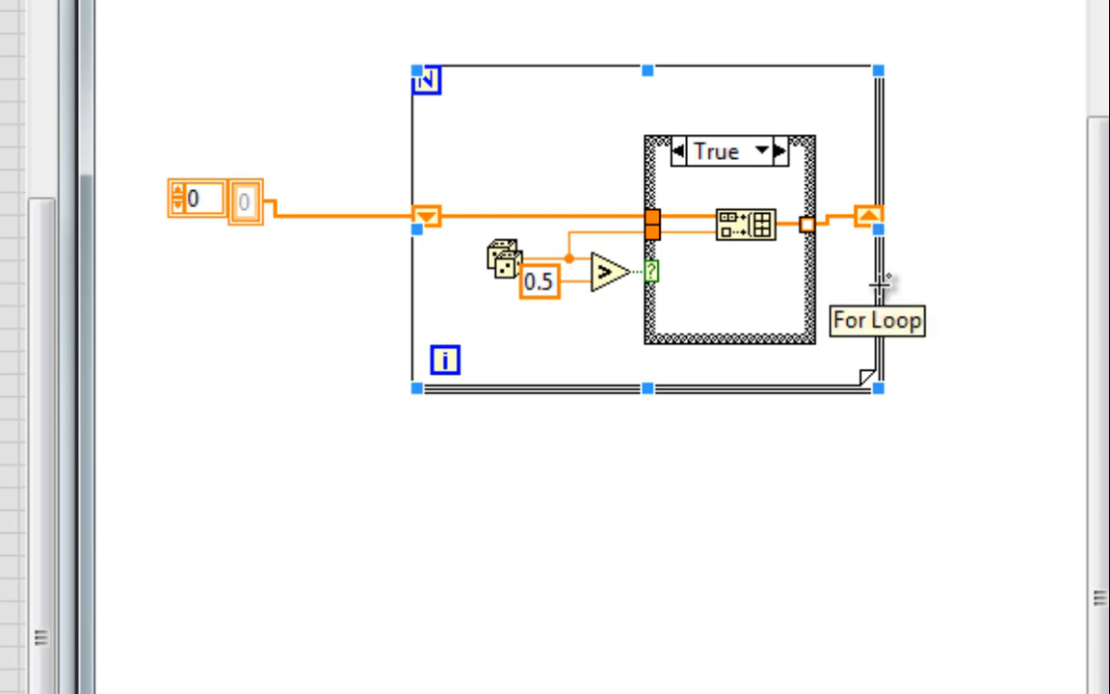
# Create an Array indicator on the shift register output and review the False case
pyautogui.rightClick(867, 216)
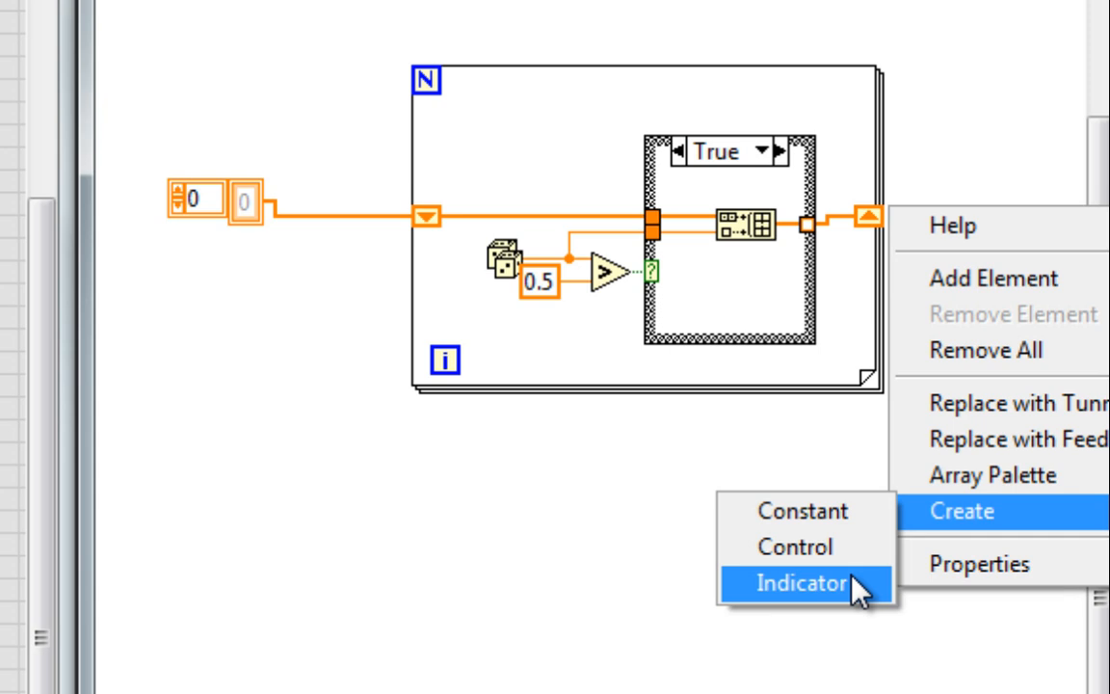
pyautogui.click(798, 581)
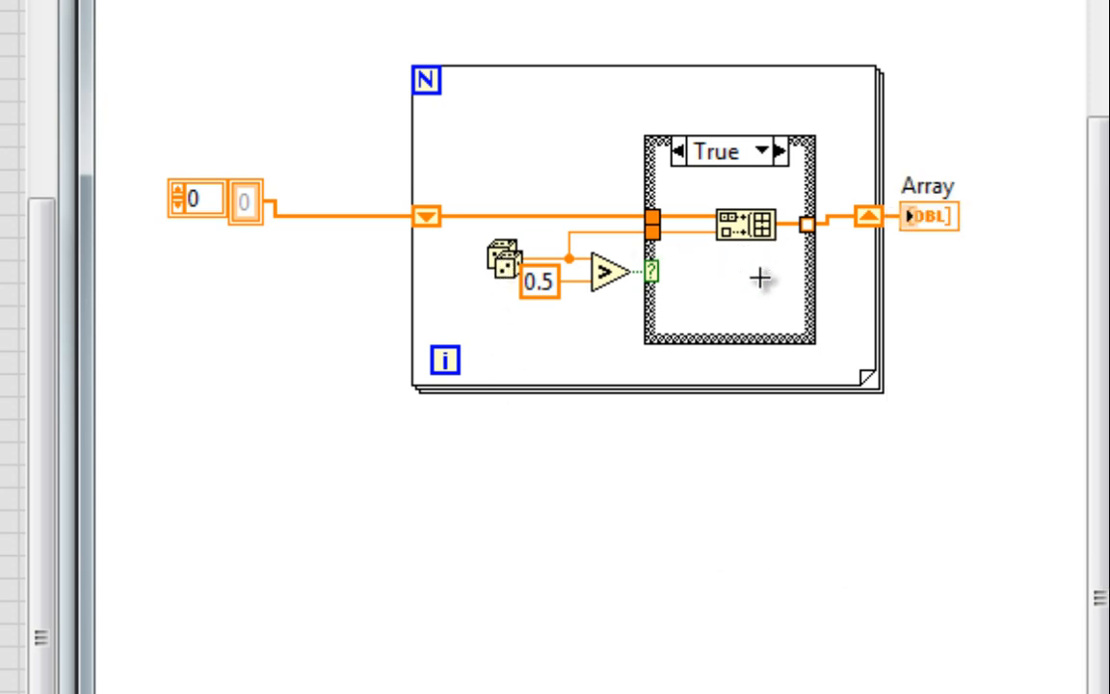
pyautogui.click(779, 150)
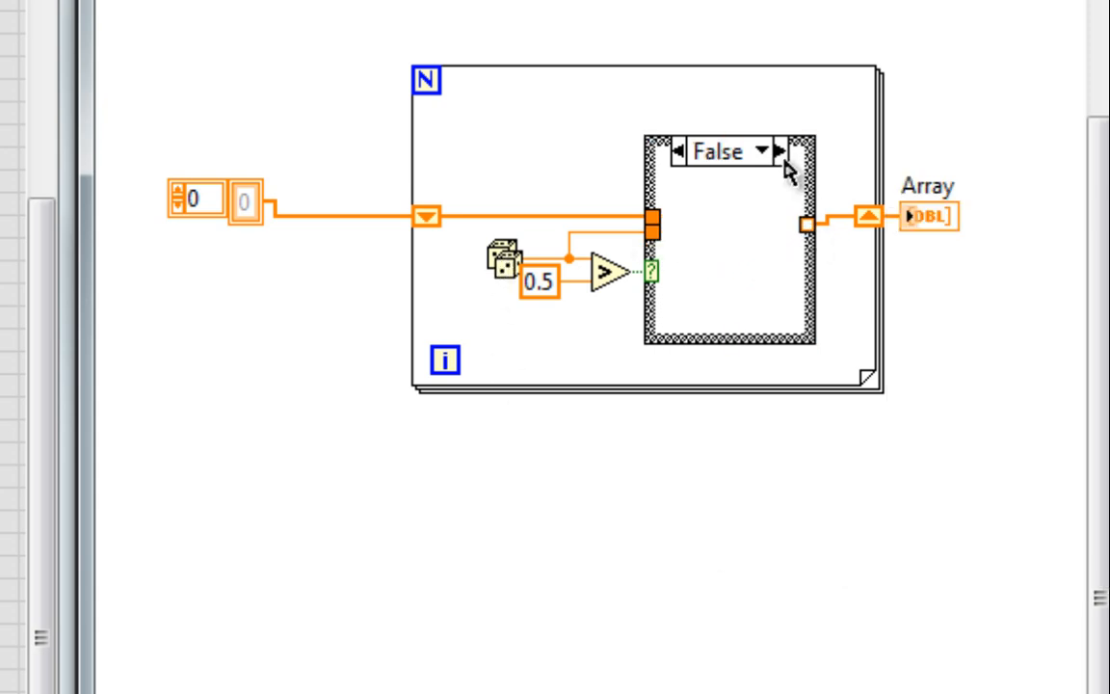
pyautogui.click(732, 241)
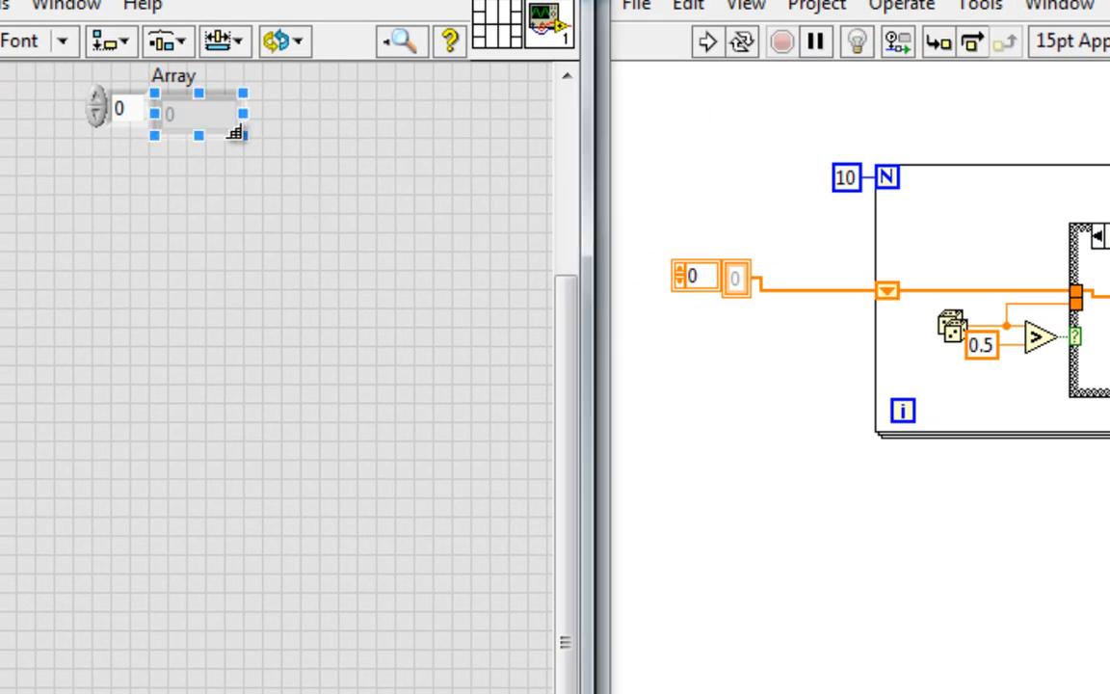
# Enlarge the Array display to ten elements and run the VI repeatedly to watch values above 0.5 collect
pyautogui.moveTo(196, 135); pyautogui.dragTo(197, 524)
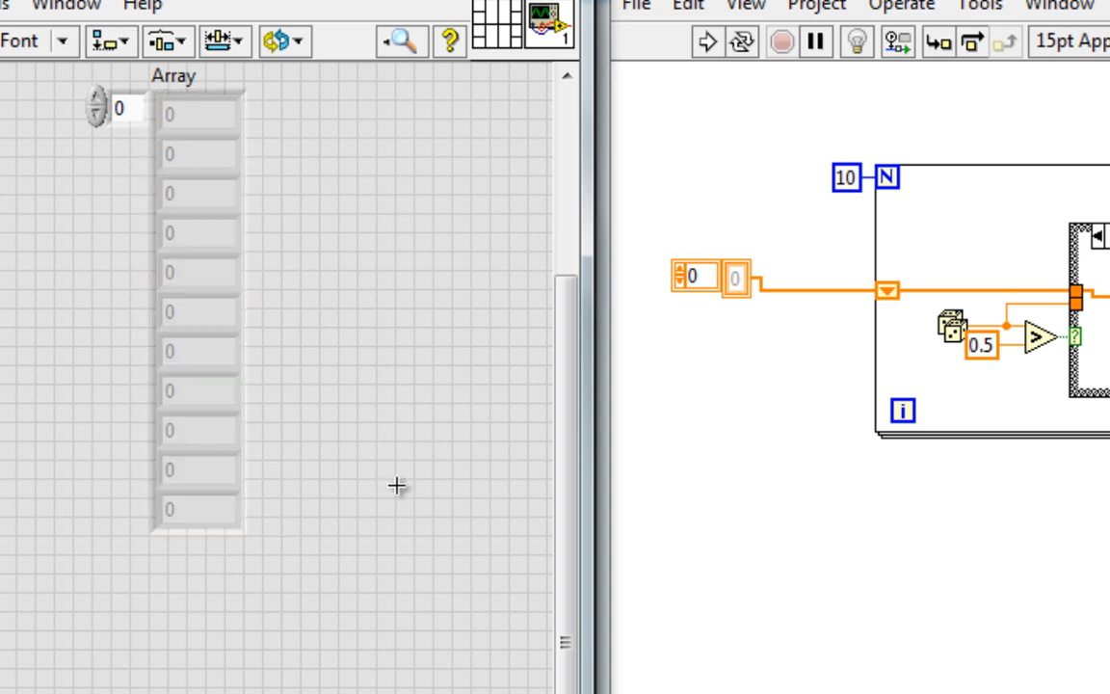
pyautogui.click(709, 42)
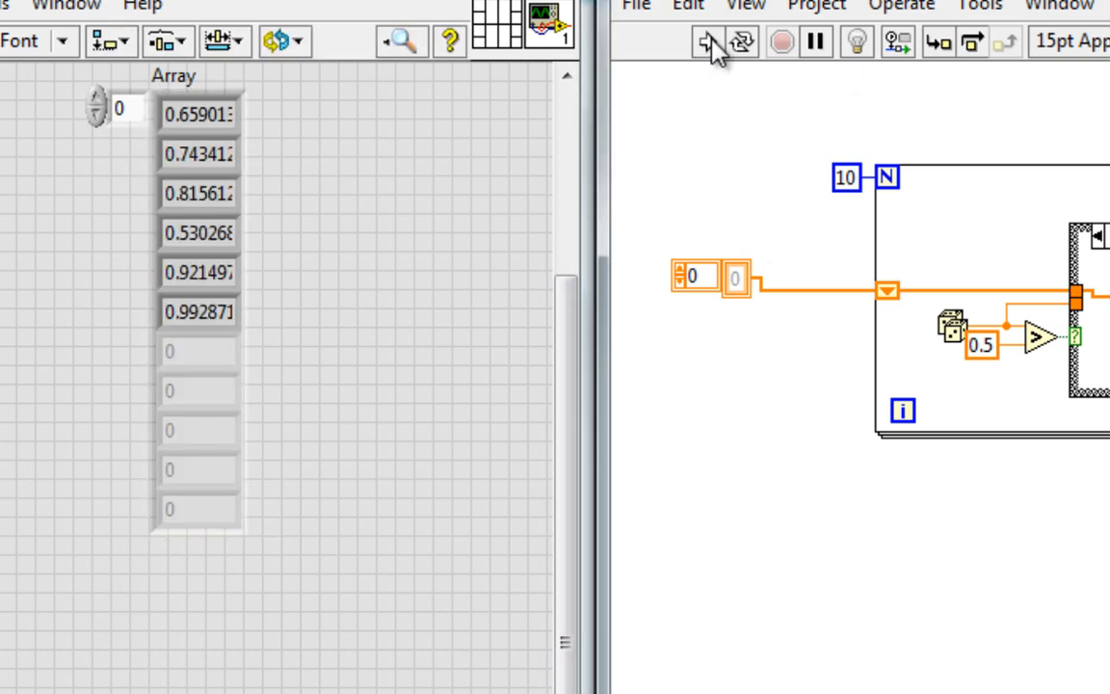
pyautogui.click(709, 42)
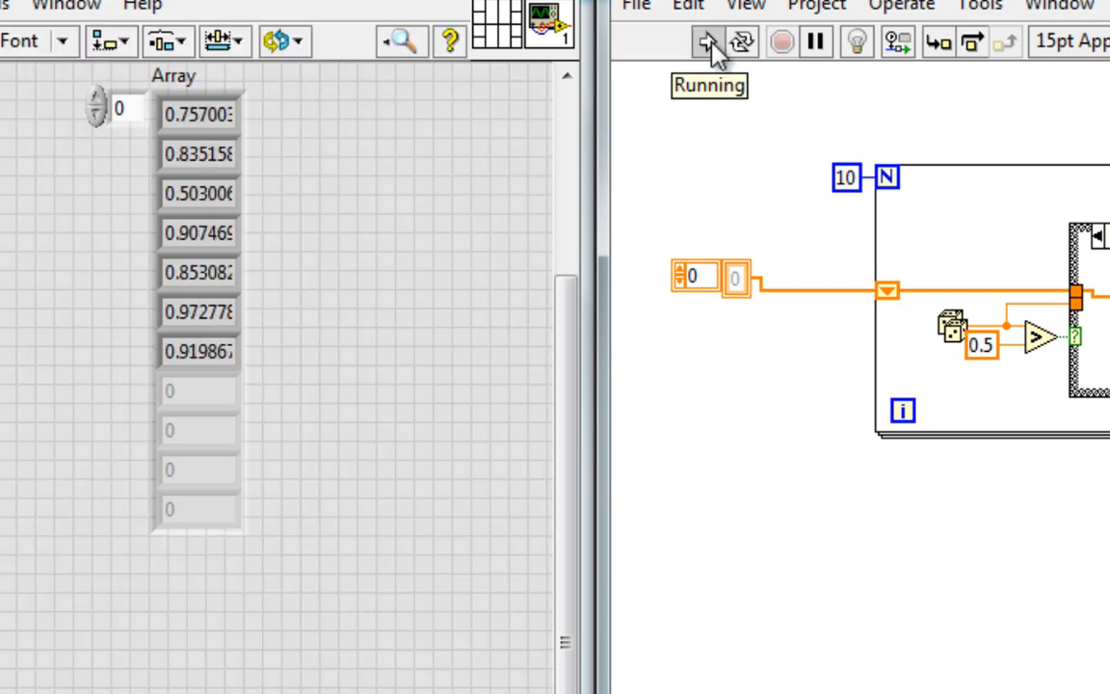
pyautogui.click(709, 42)
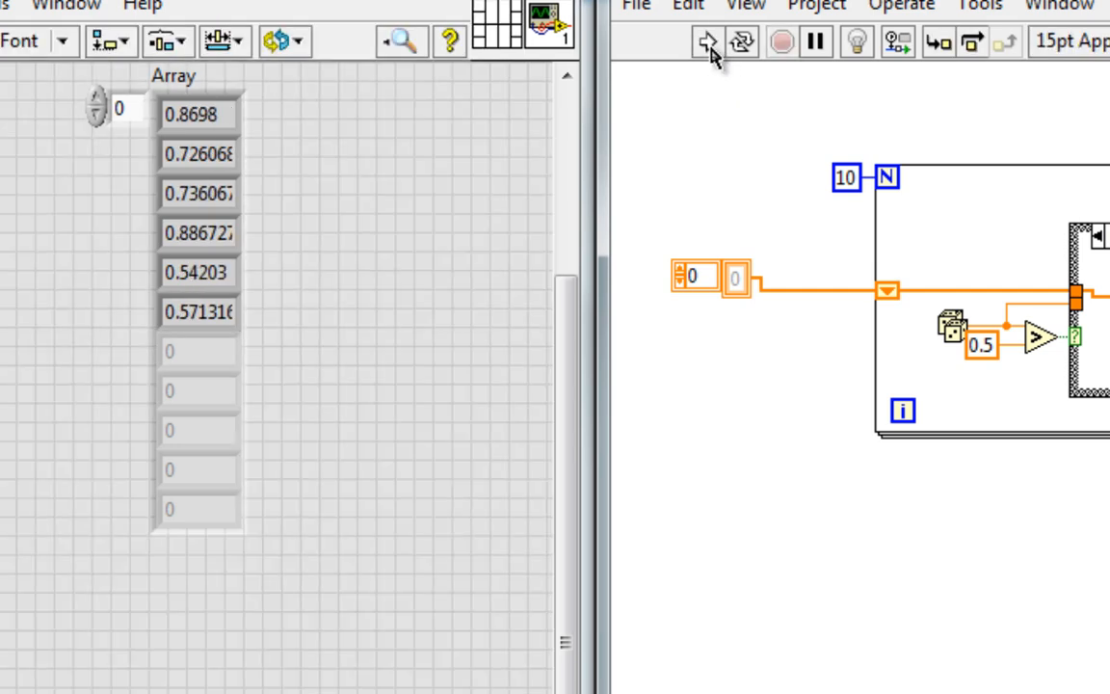
pyautogui.click(707, 43)
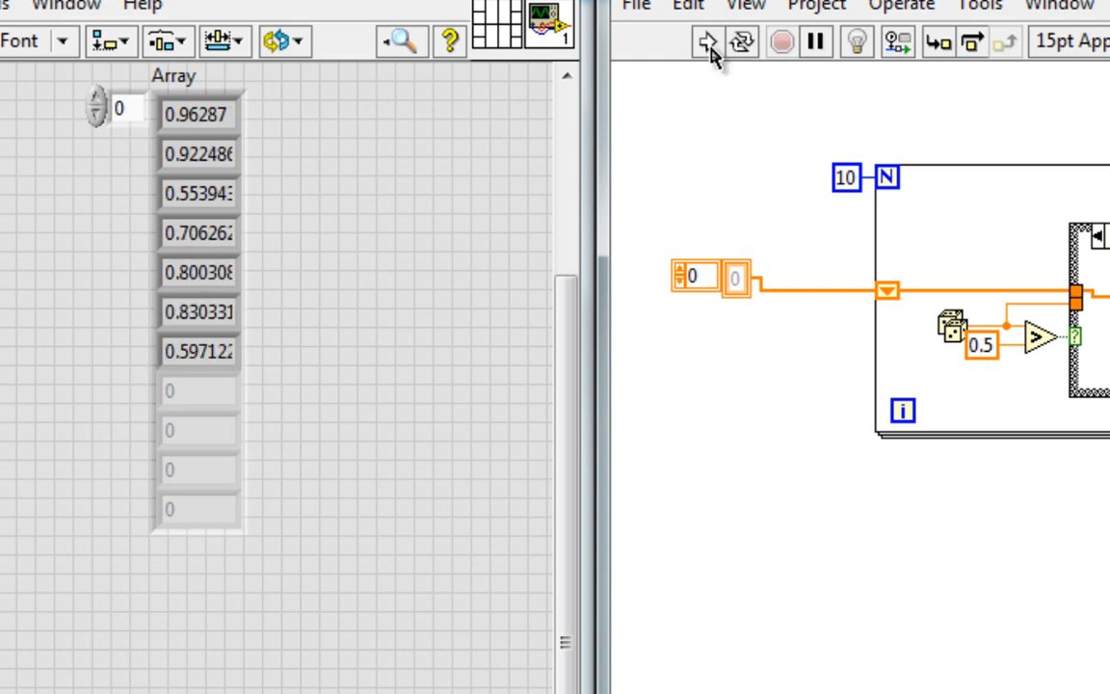
pyautogui.click(706, 42)
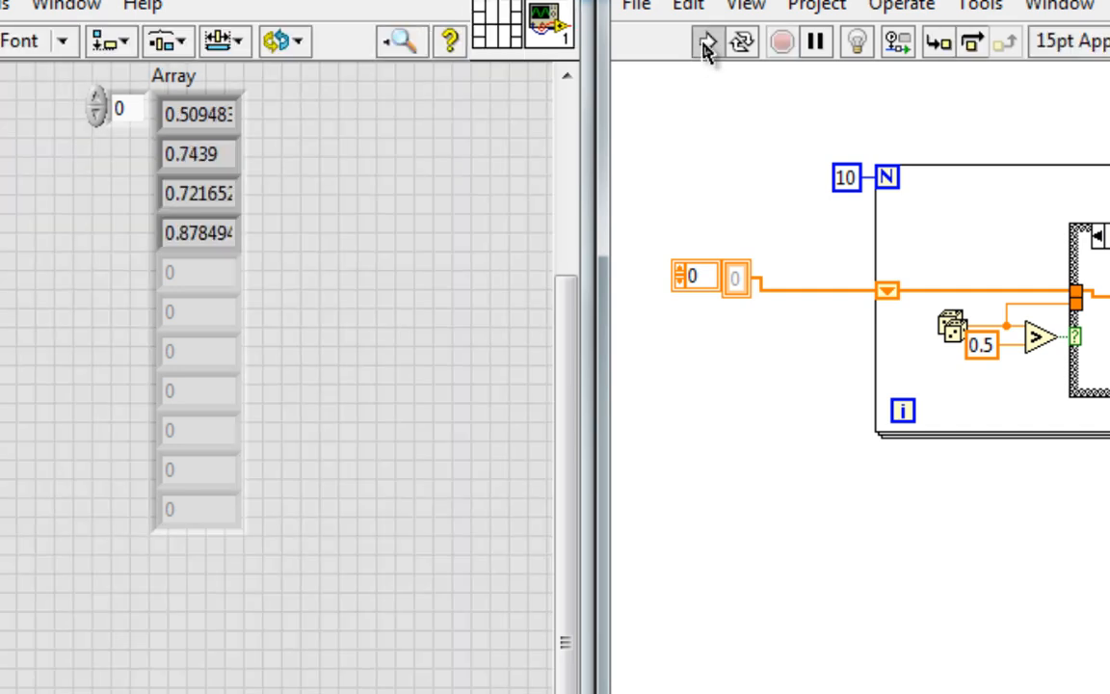
pyautogui.click(705, 42)
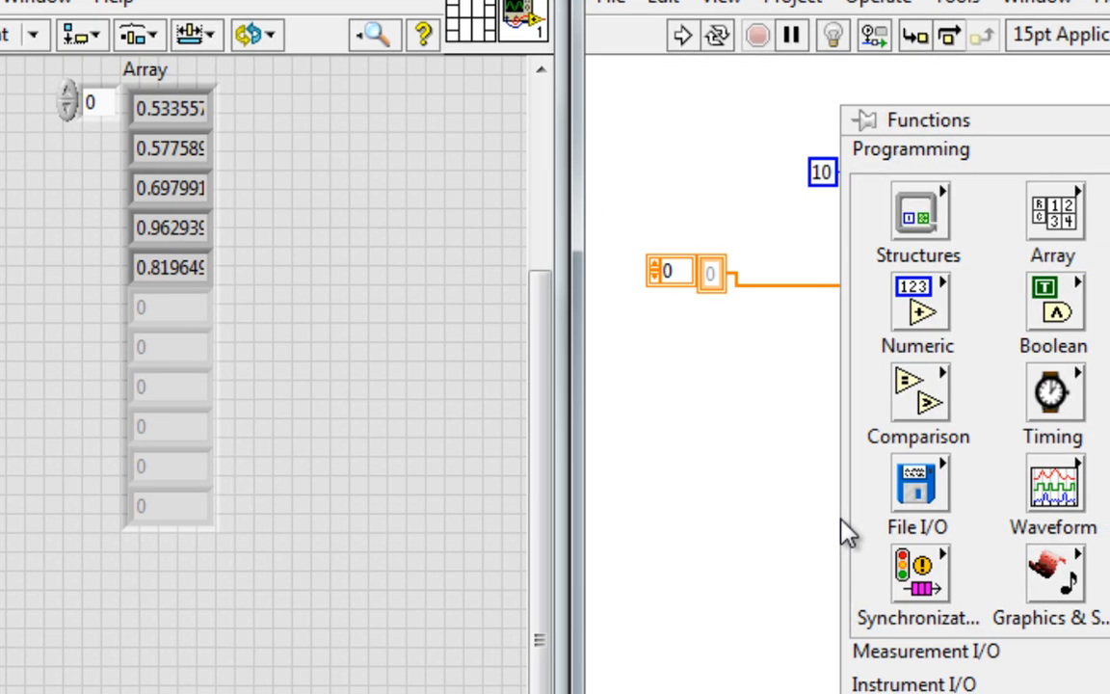
# Place a second For Loop, wire the random number to an output tunnel, and set the tunnel mode to Conditional
pyautogui.click(917, 208)
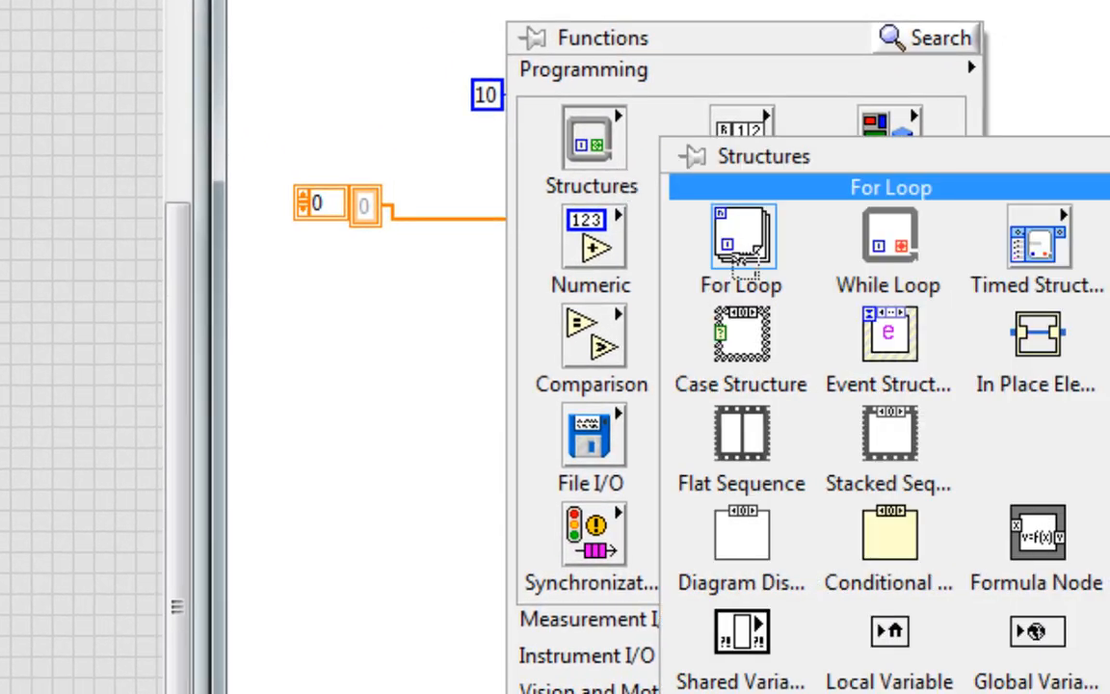
pyautogui.click(740, 241)
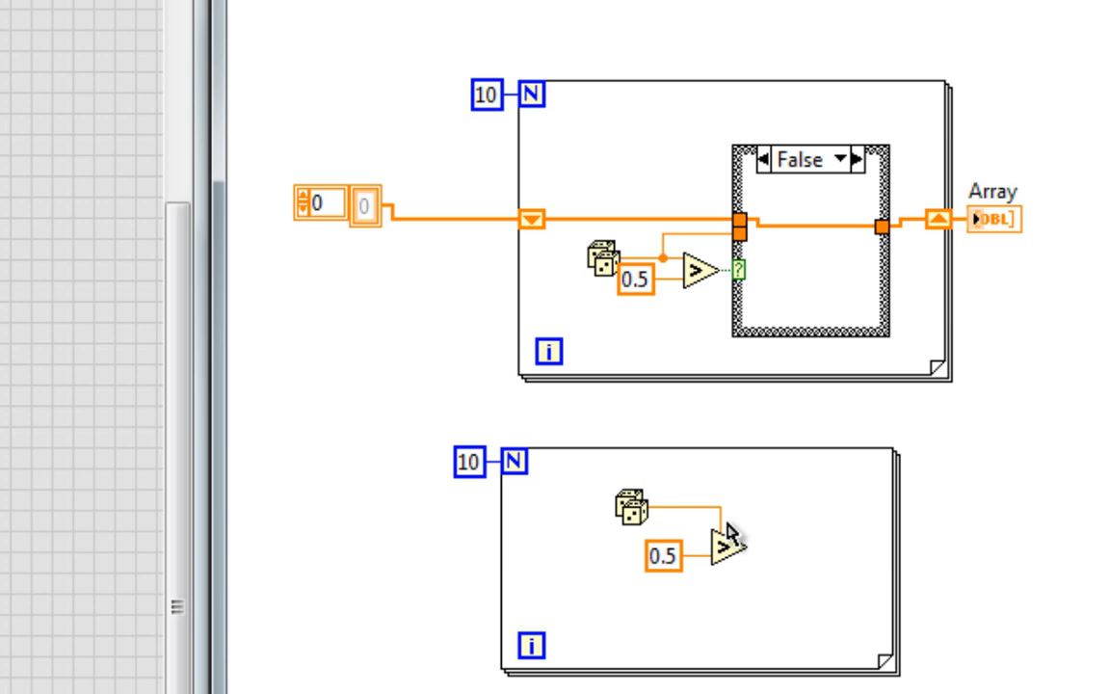
pyautogui.moveTo(736, 513)
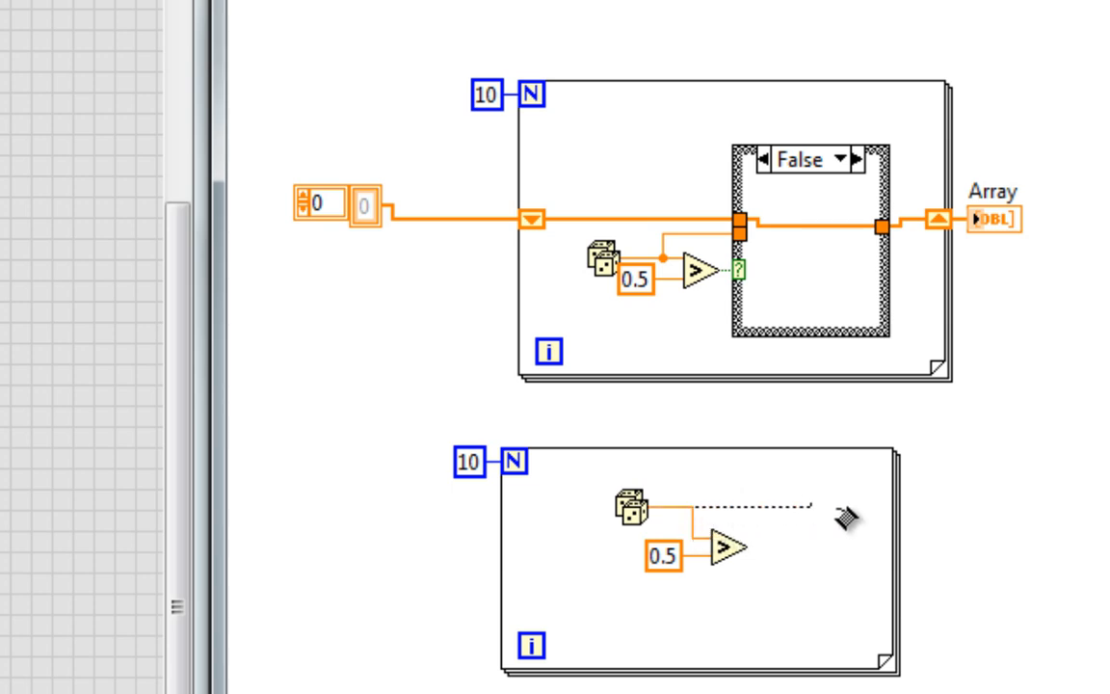
pyautogui.click(886, 509)
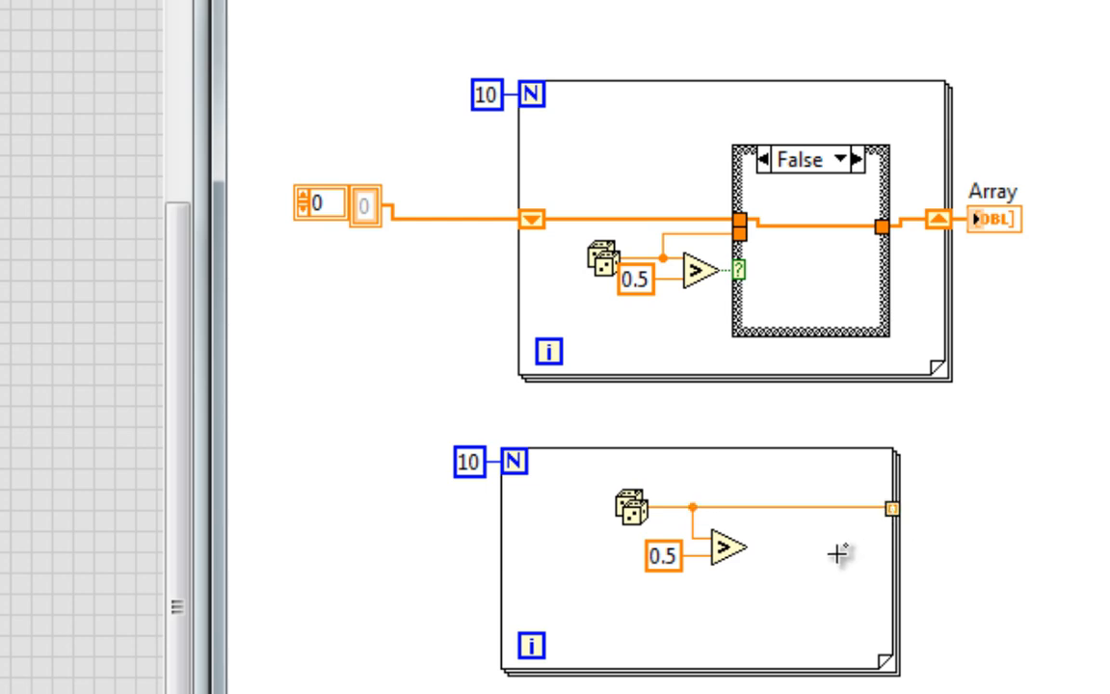
pyautogui.moveTo(834, 555)
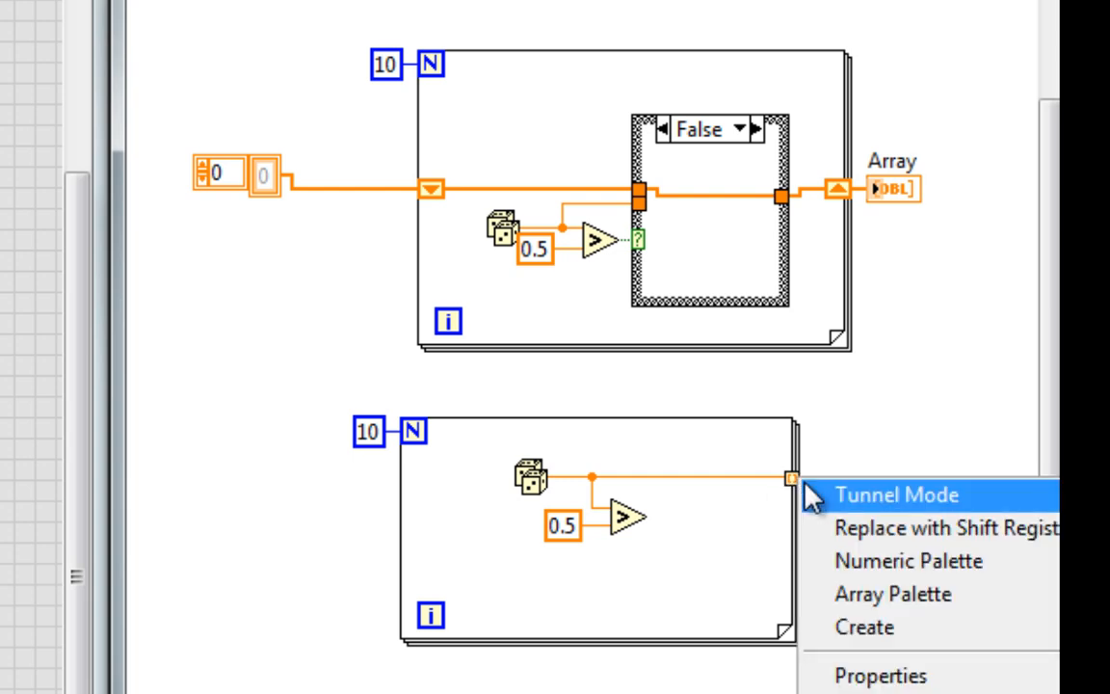
pyautogui.click(897, 494)
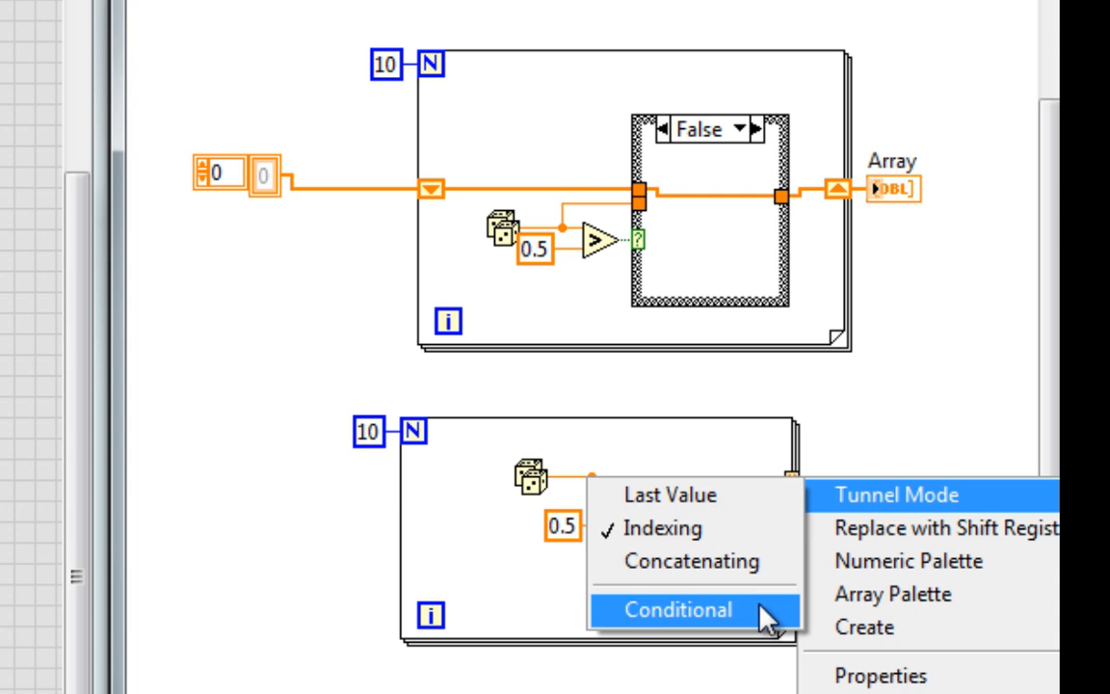
pyautogui.click(678, 609)
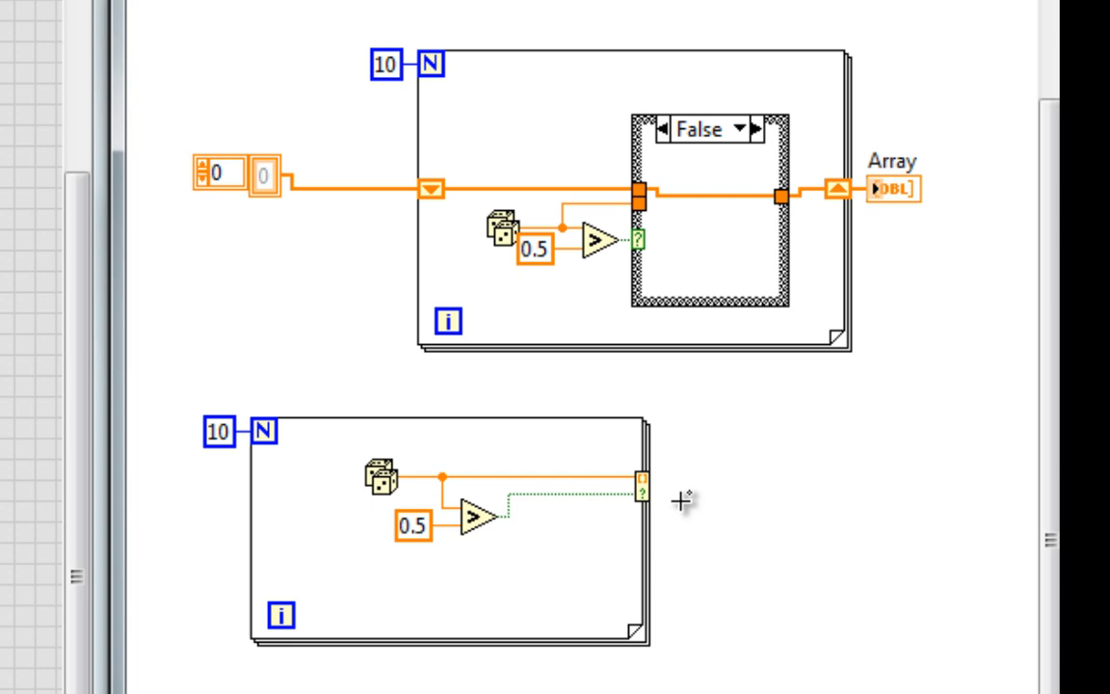
# Create an Array 2 indicator on the conditional tunnel and run the VI to compare both arrays
pyautogui.rightClick(640, 482)
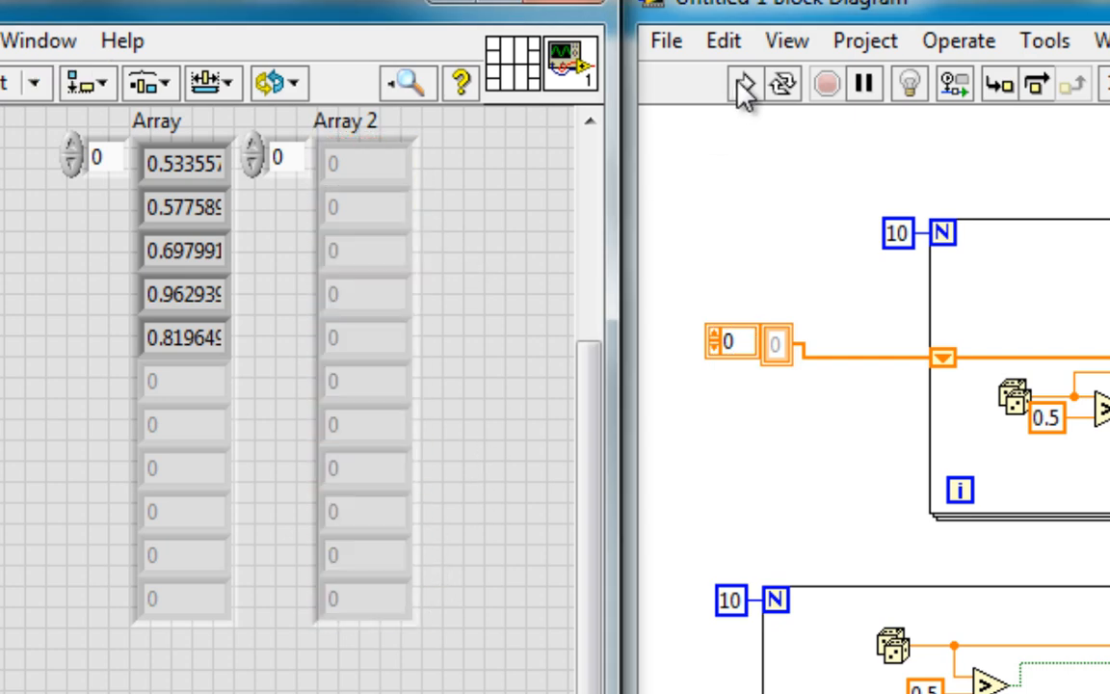
pyautogui.click(739, 85)
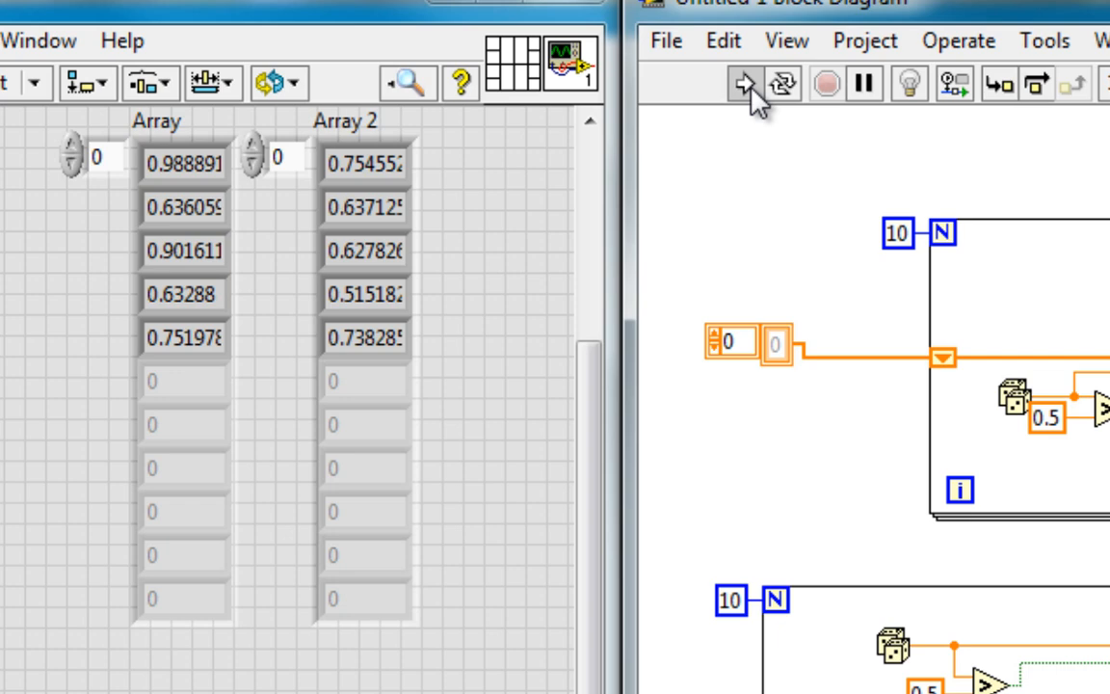
pyautogui.click(741, 83)
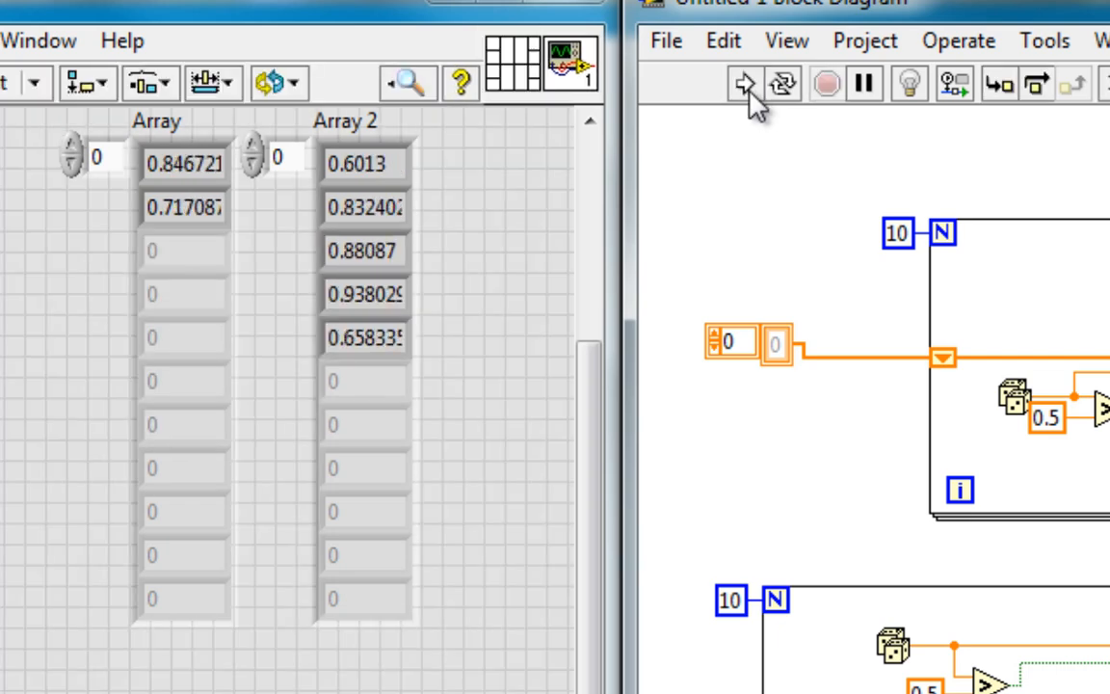
pyautogui.click(744, 85)
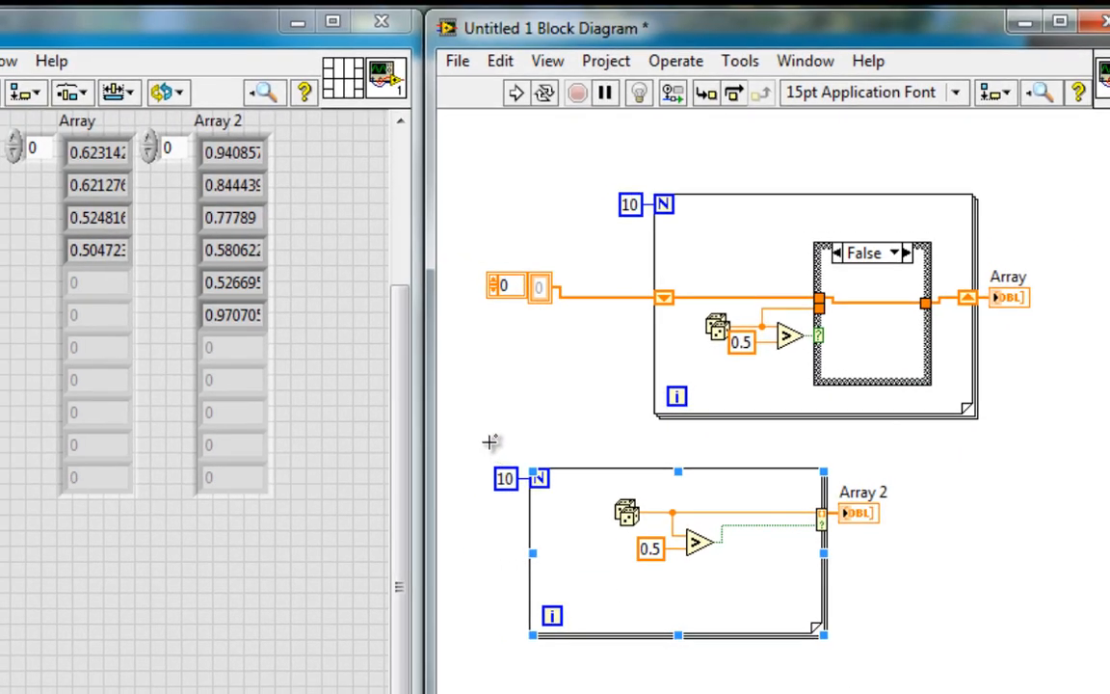
pyautogui.click(491, 441)
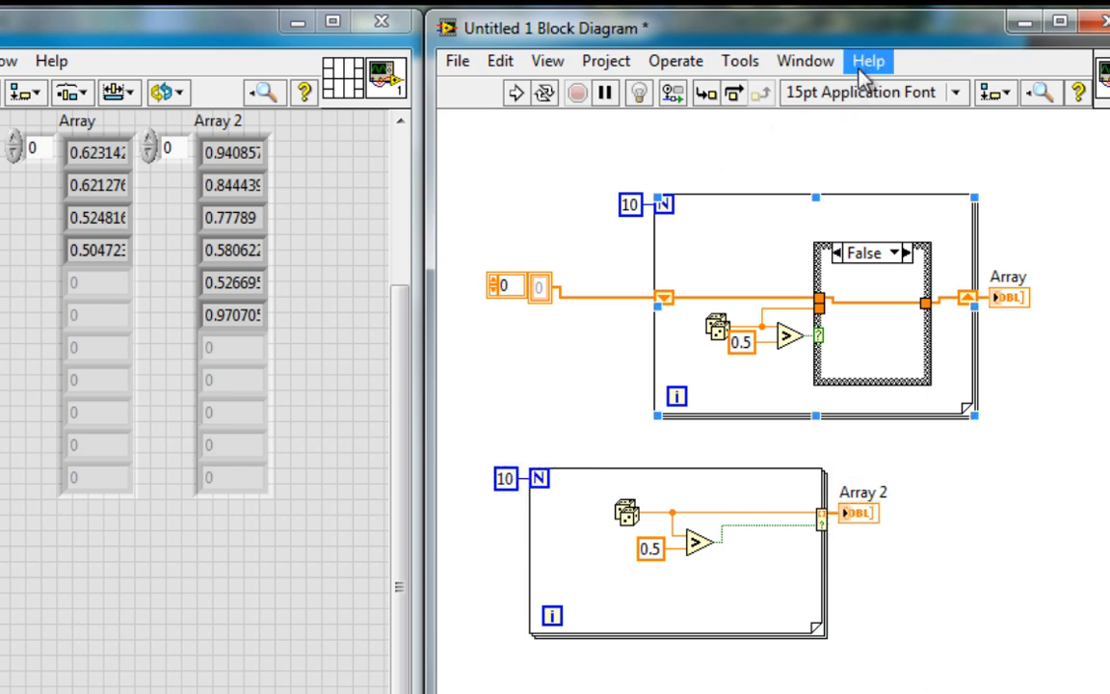
# Search the example finder for 'Find Out of Range Elements' and open that example
pyautogui.click(867, 60)
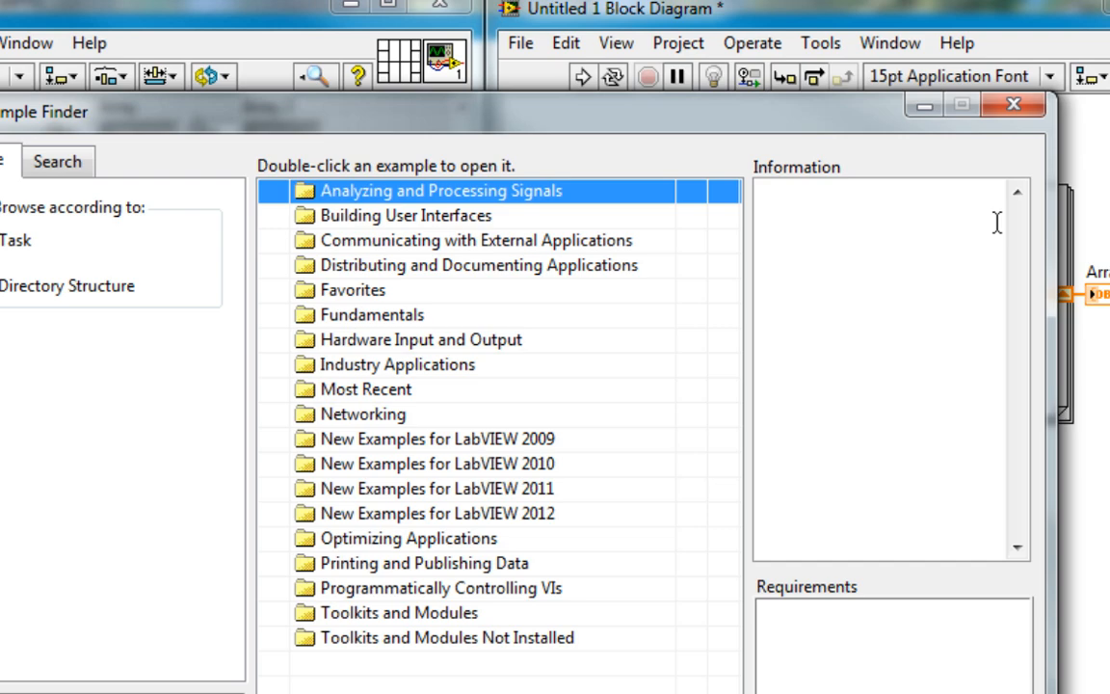
pyautogui.click(56, 162)
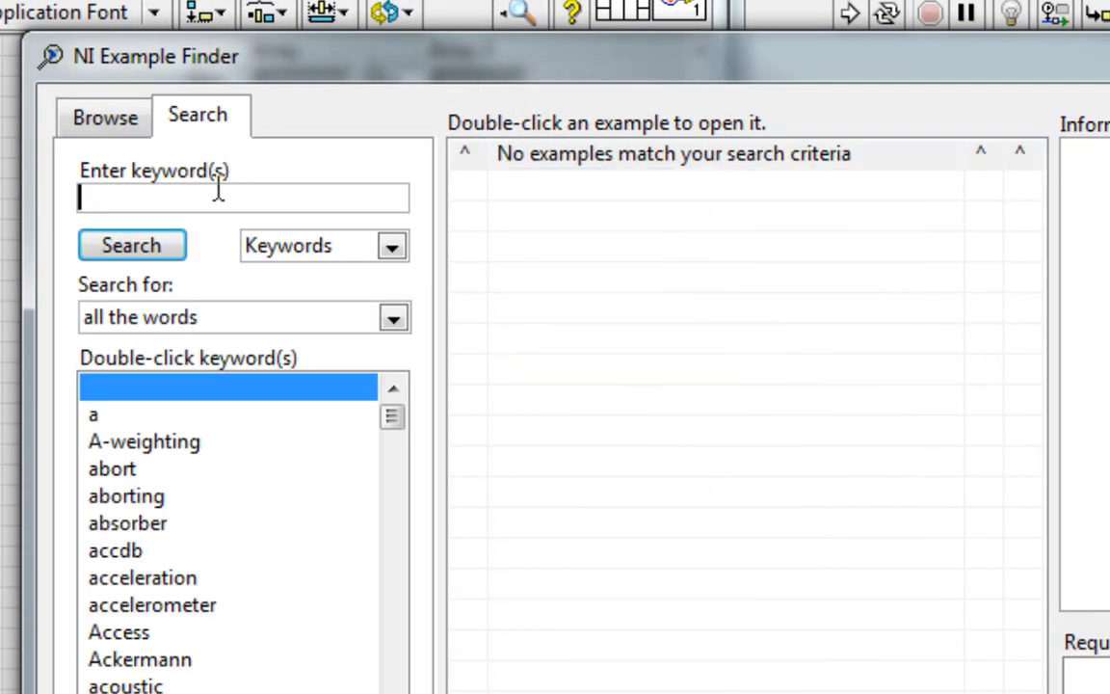
pyautogui.write('F')
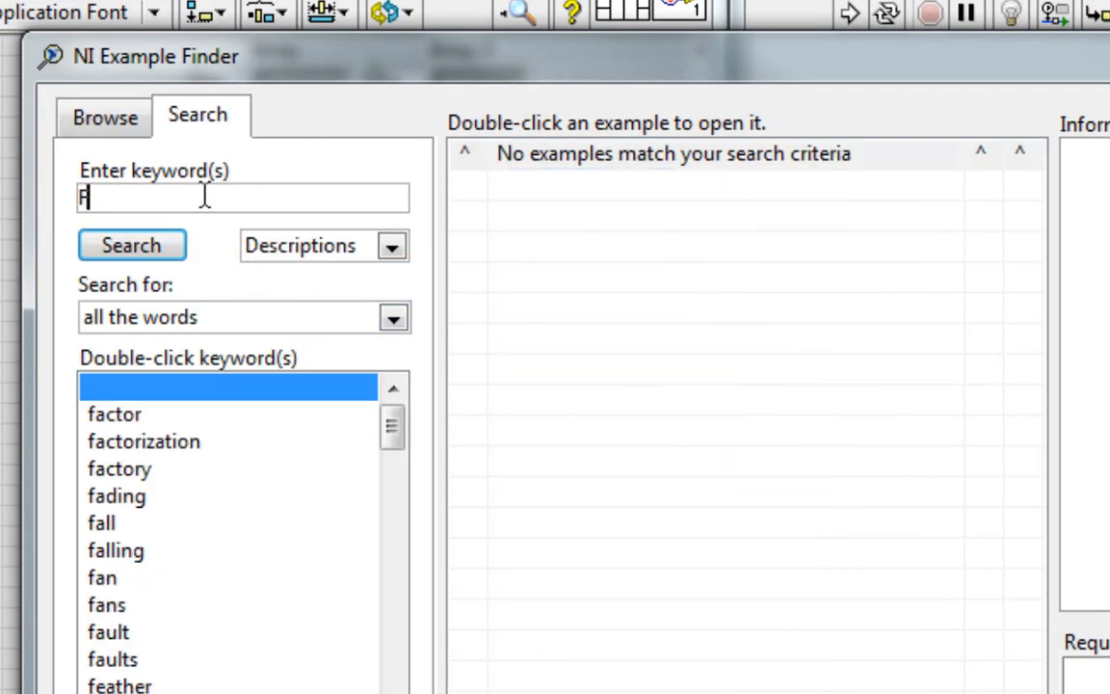
pyautogui.write('ind Out of Ra')
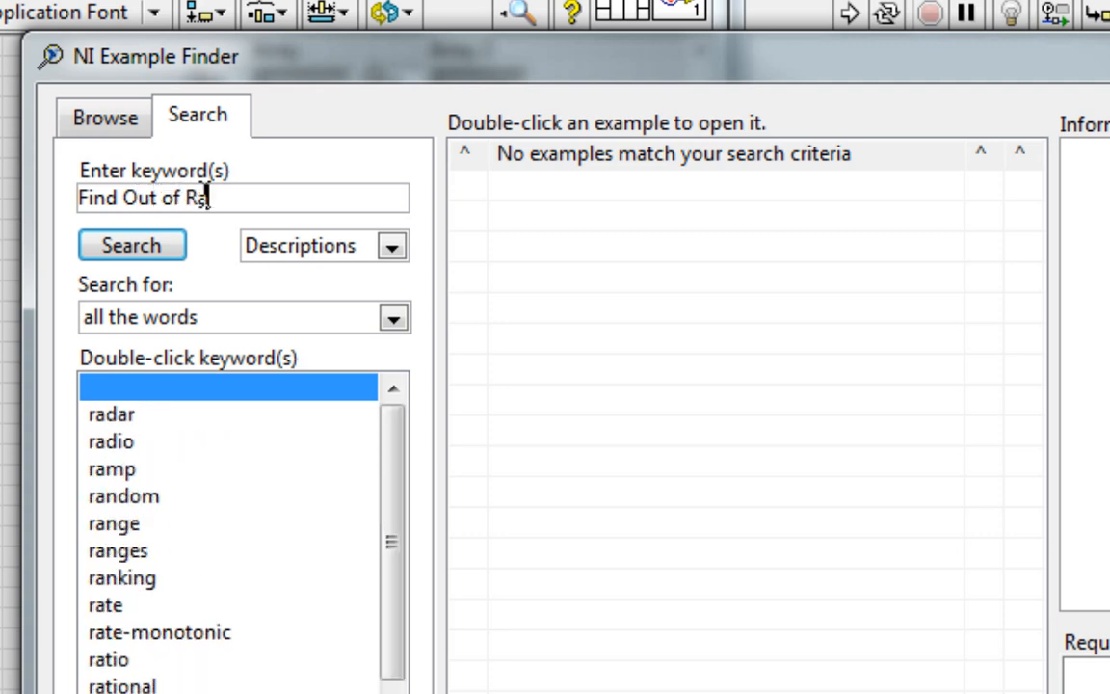
pyautogui.write('nge Elements')
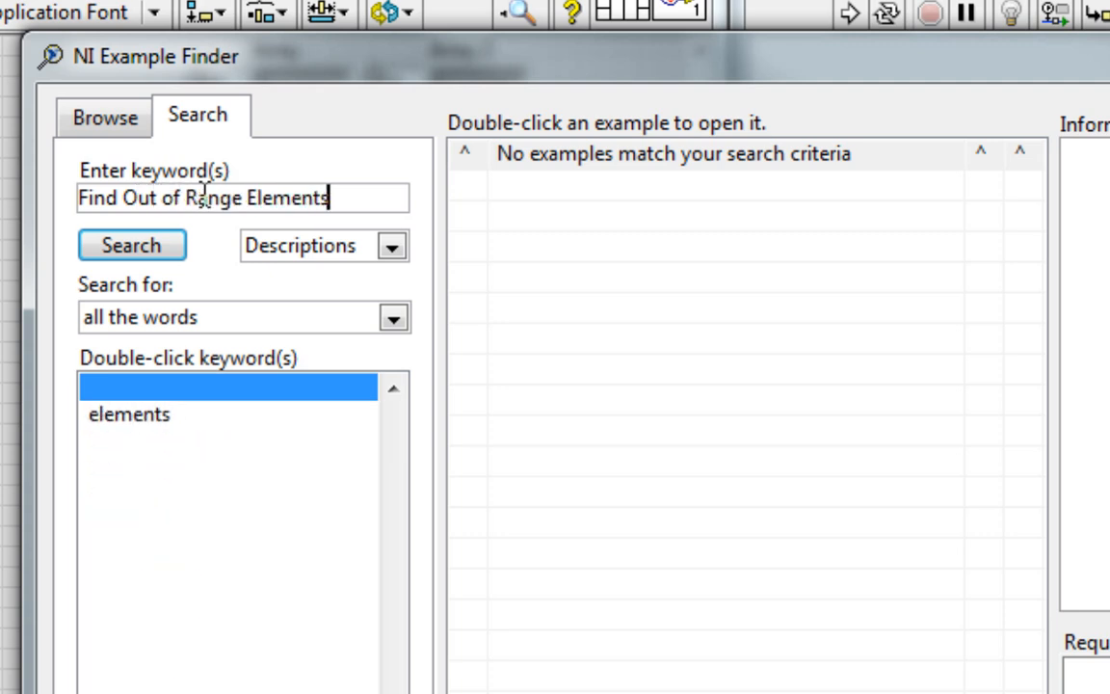
pyautogui.click(131, 244)
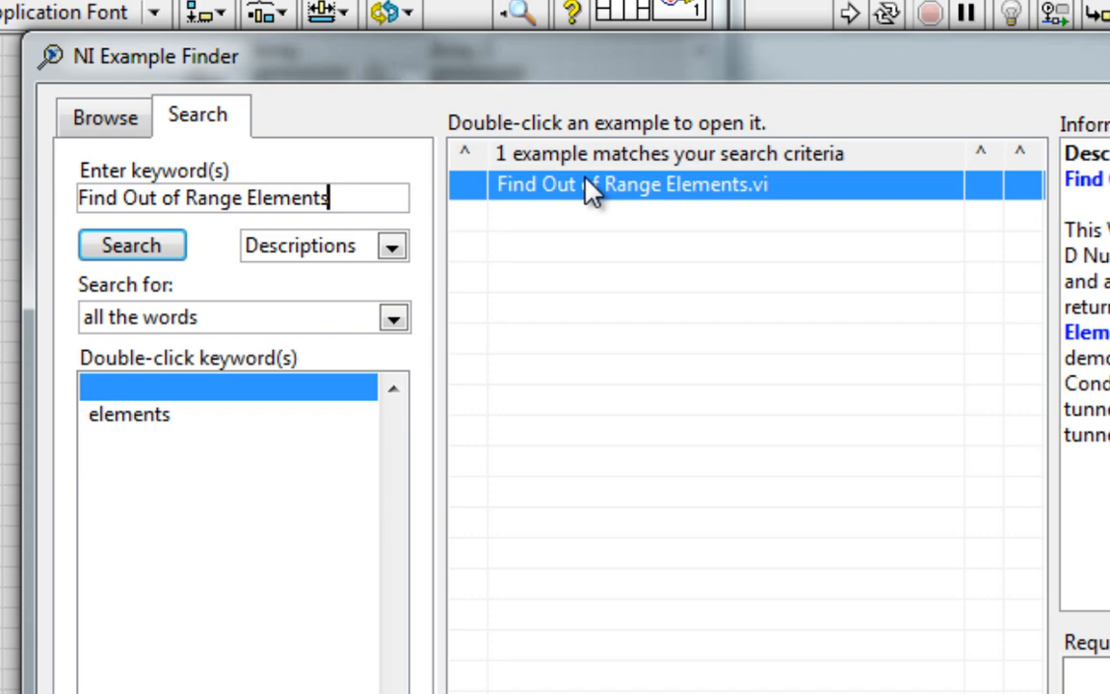
pyautogui.doubleClick(626, 185)
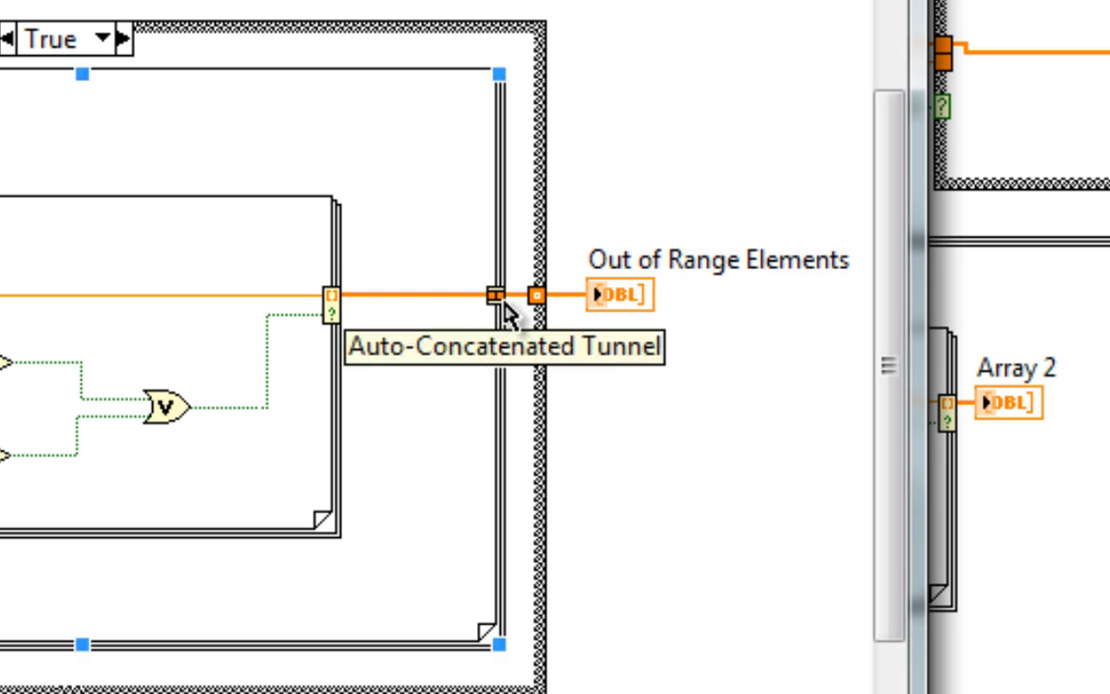
pyautogui.moveTo(466, 261)
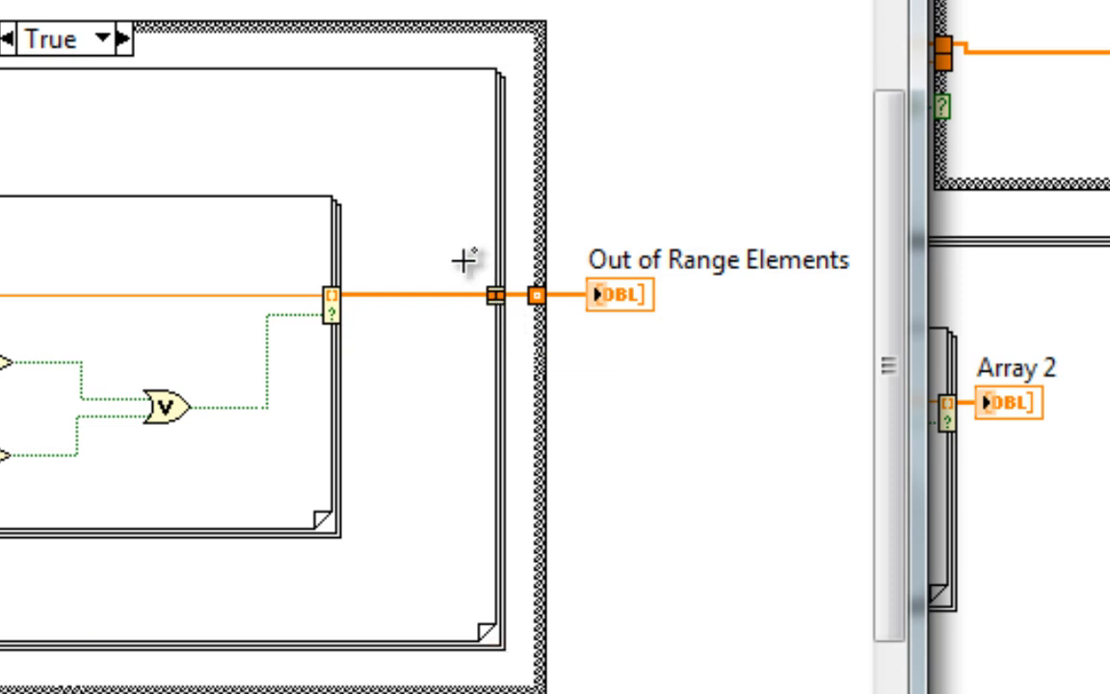